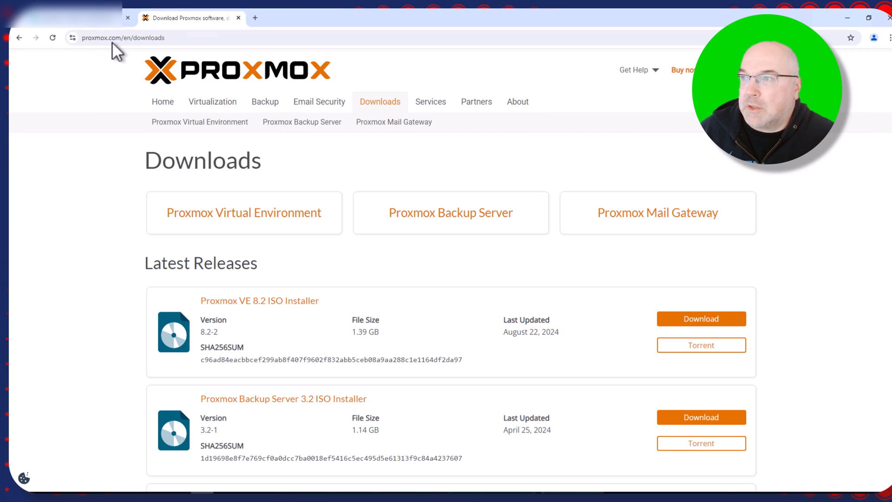
pyautogui.moveTo(123, 55)
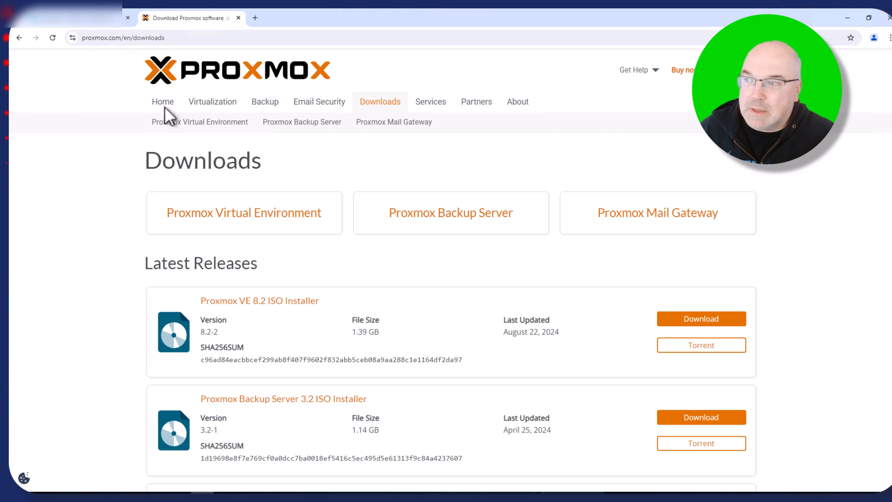
pyautogui.moveTo(299, 345)
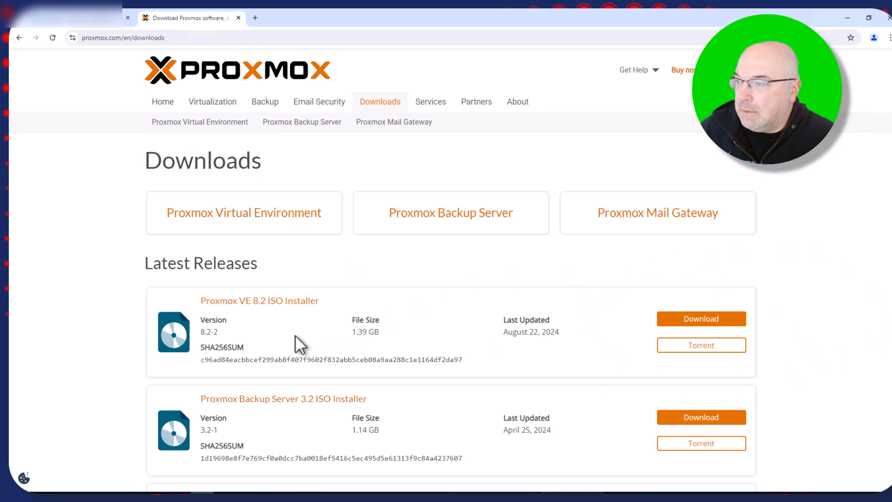
pyautogui.moveTo(529, 327)
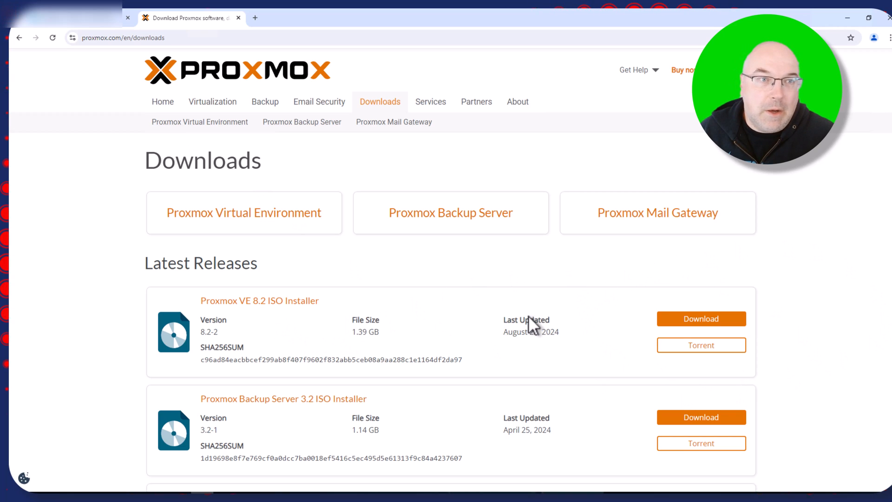
pyautogui.moveTo(342, 233)
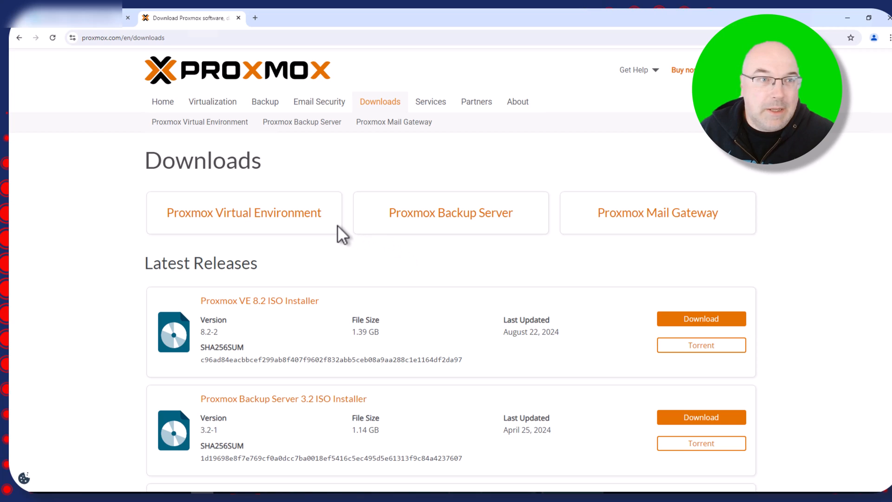
pyautogui.moveTo(86, 136)
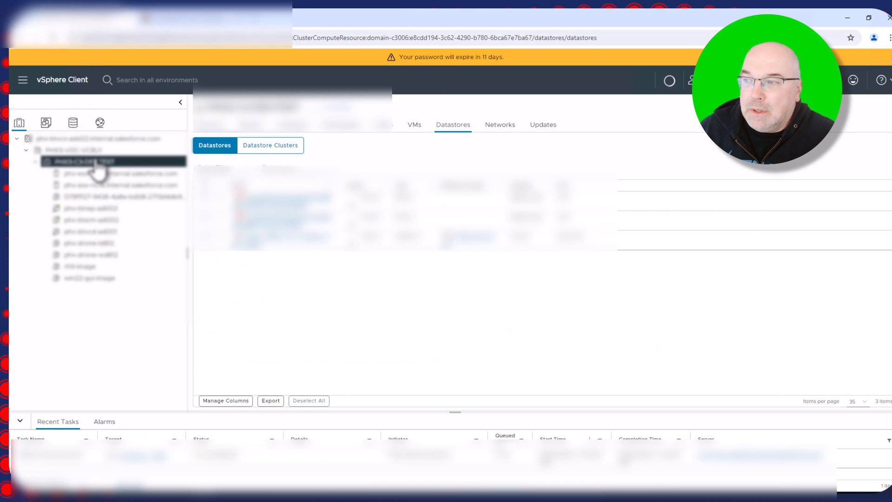
# - Add a resource pool named 'Proxmox' to the cluster, keeping default CPU and memory settings
pyautogui.rightClick(86, 161)
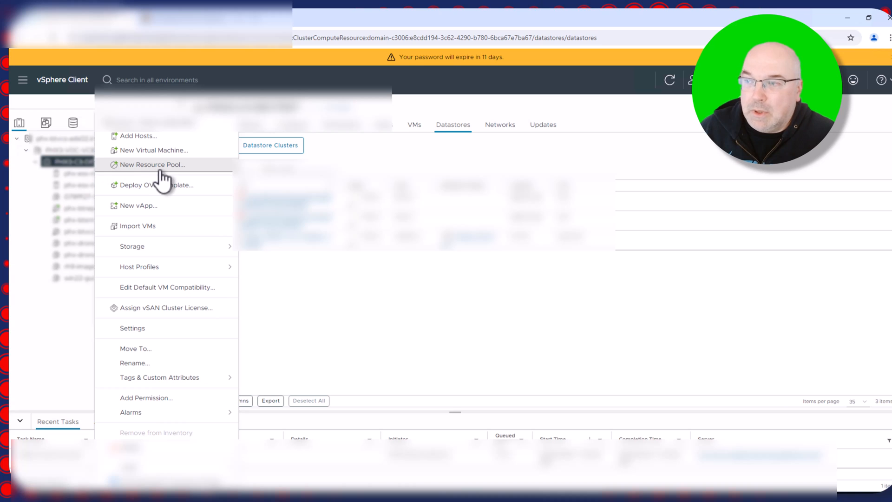
pyautogui.click(153, 164)
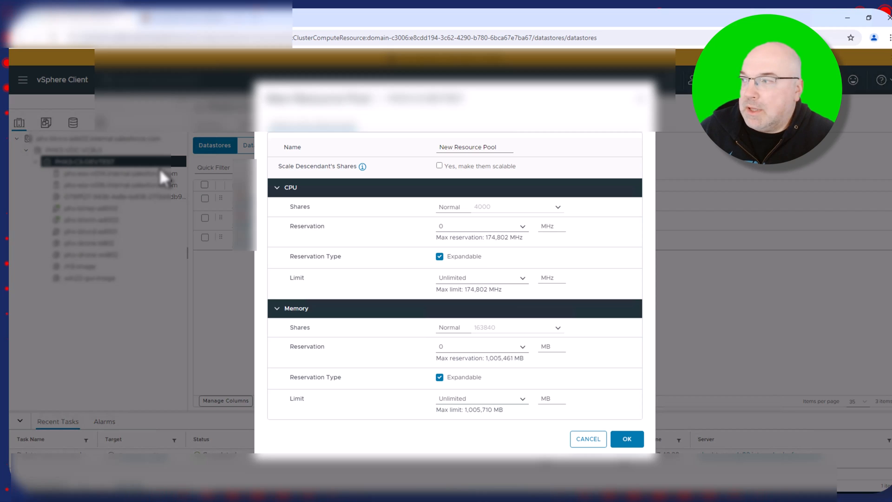
pyautogui.moveTo(344, 140)
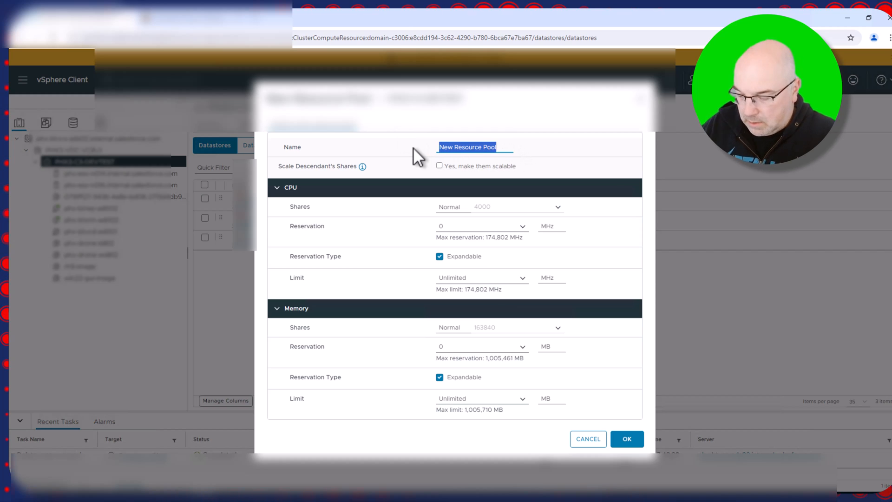
pyautogui.write('\\pro')
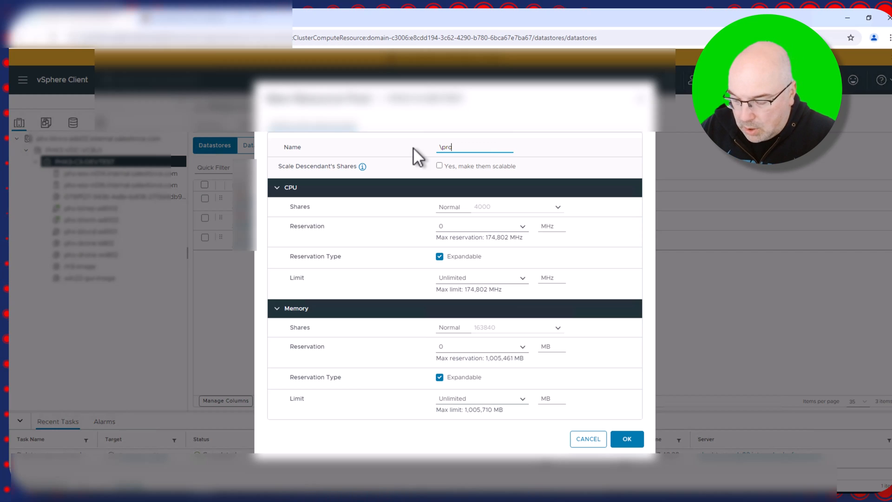
pyautogui.write('xmox')
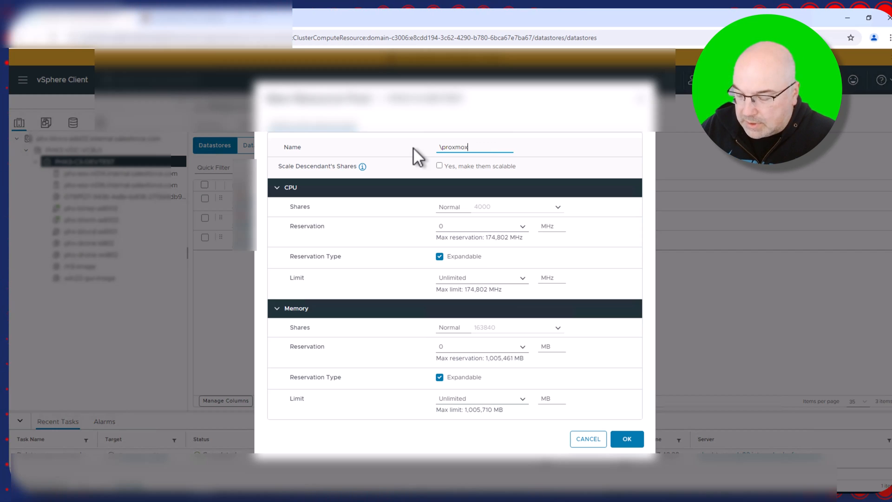
pyautogui.write('m')
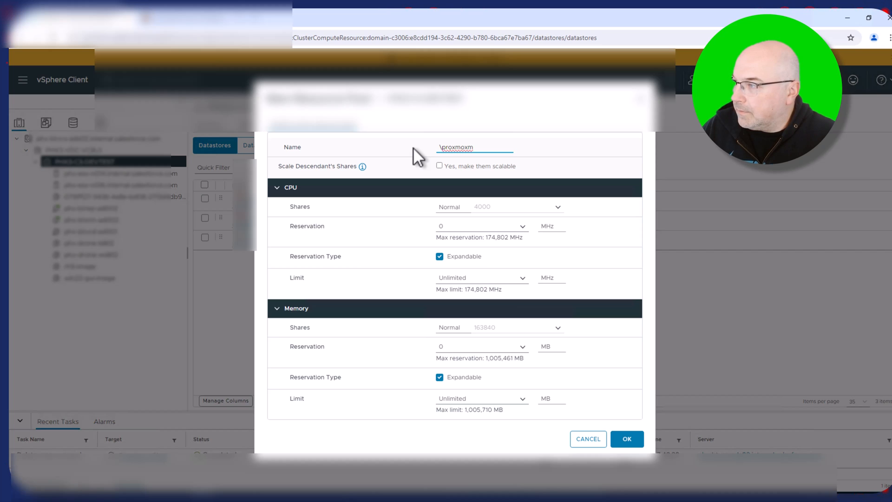
pyautogui.press('Backspace')
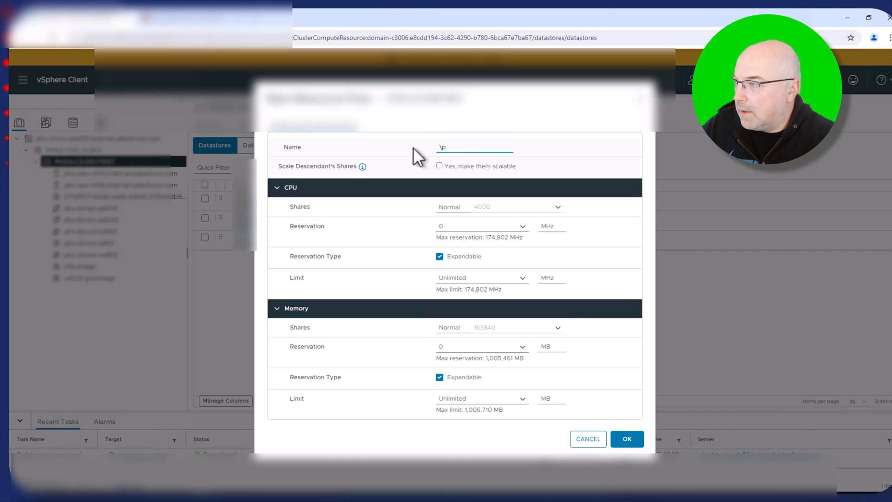
pyautogui.write('Proxmox')
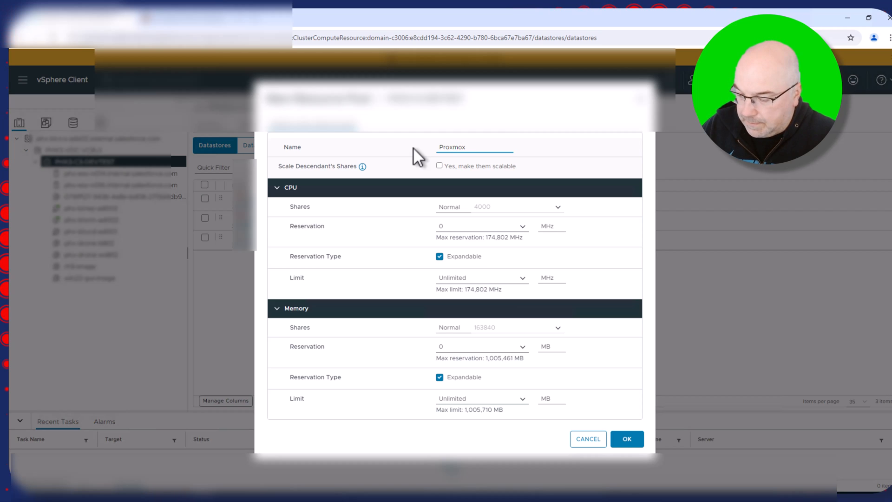
pyautogui.moveTo(511, 246)
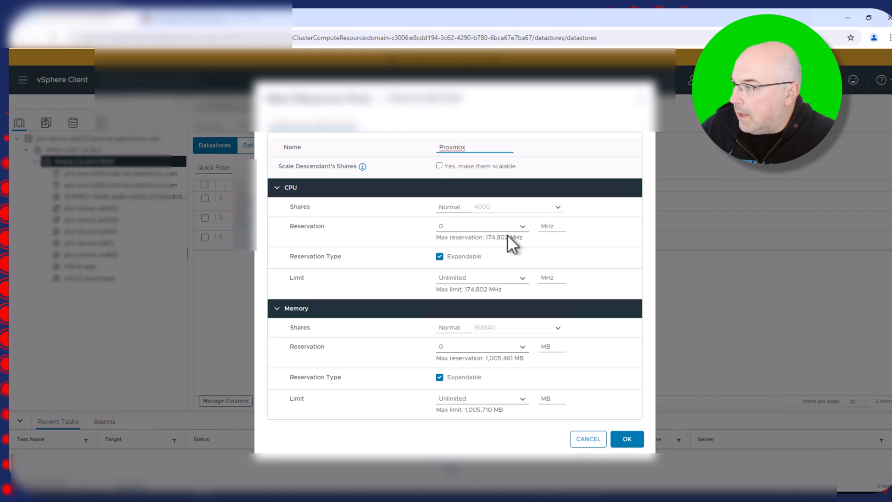
pyautogui.moveTo(568, 369)
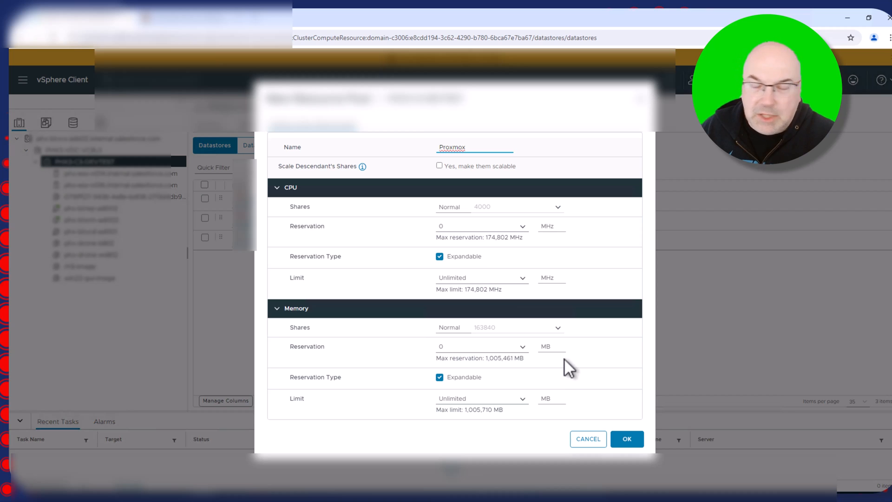
pyautogui.click(627, 439)
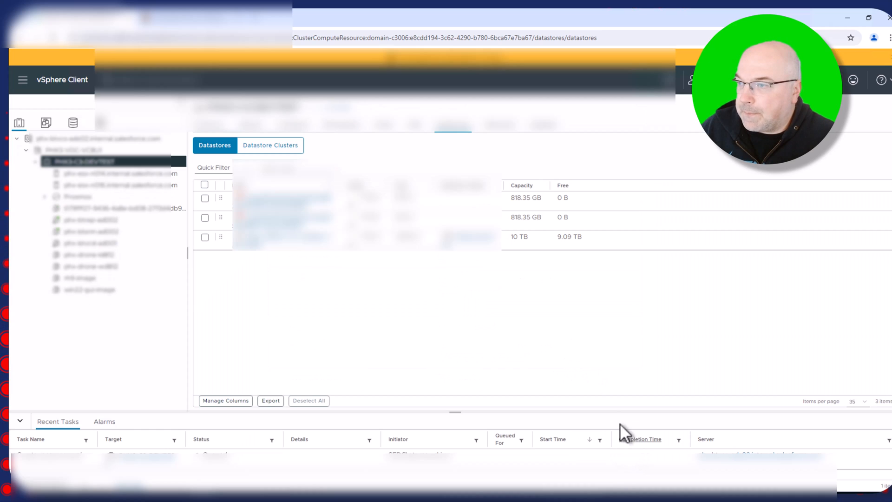
pyautogui.moveTo(450, 330)
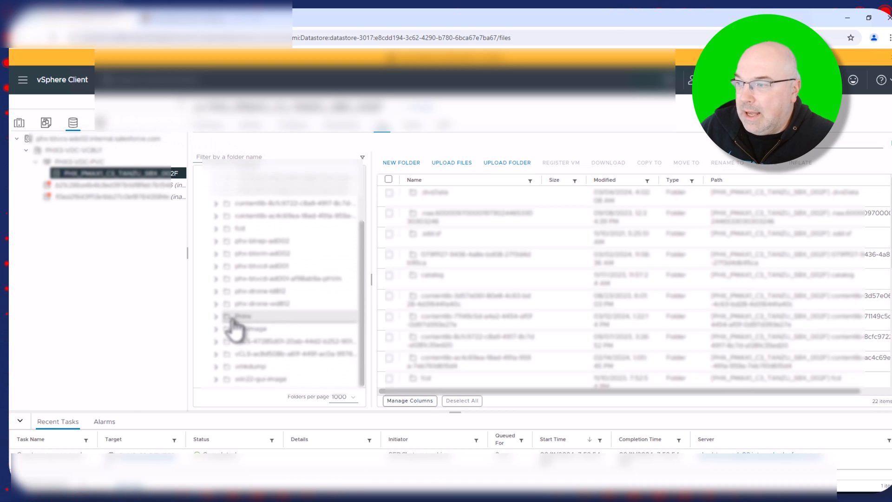
# - Open the datastore folder that holds the proxmox-ve_8.2-2.iso image
pyautogui.click(241, 316)
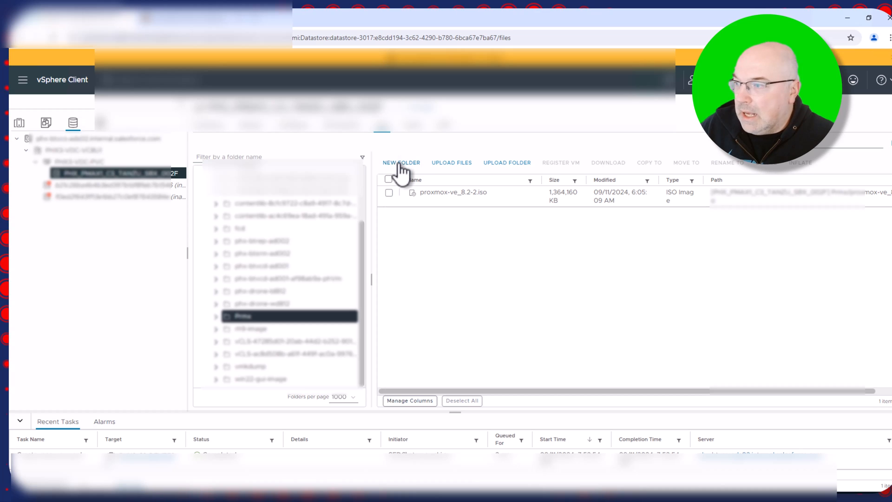
pyautogui.moveTo(451, 165)
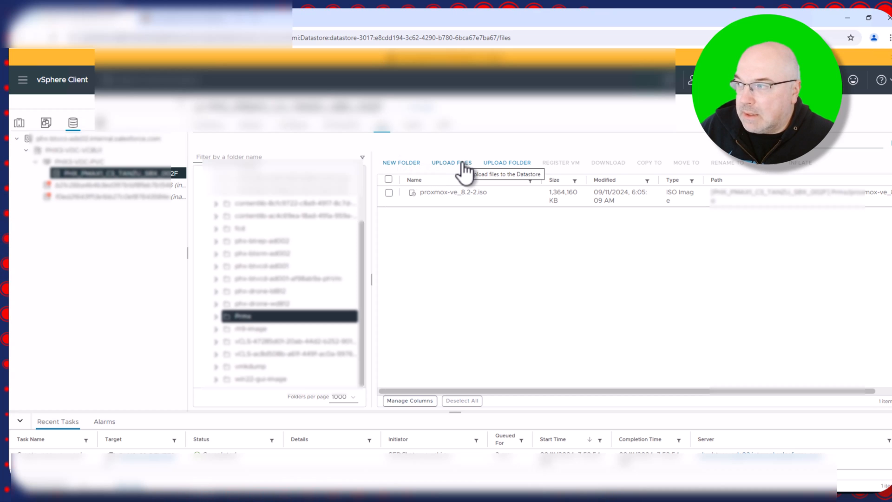
pyautogui.click(452, 163)
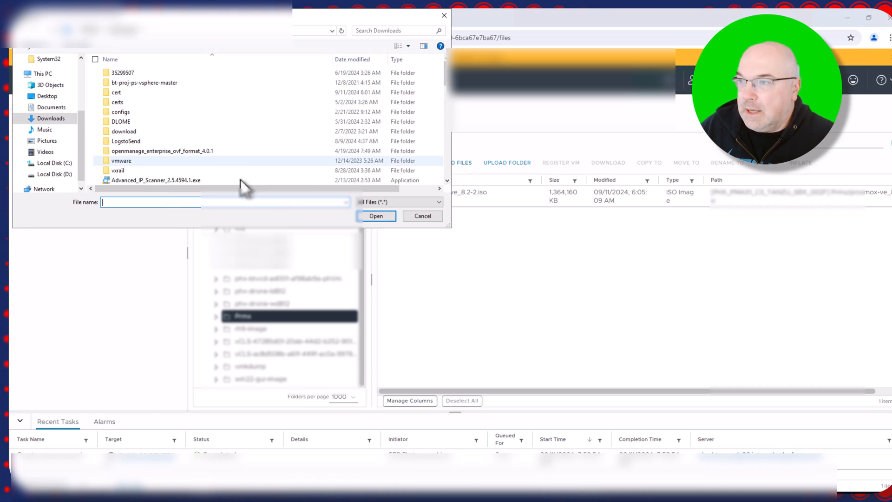
pyautogui.scroll(-3)
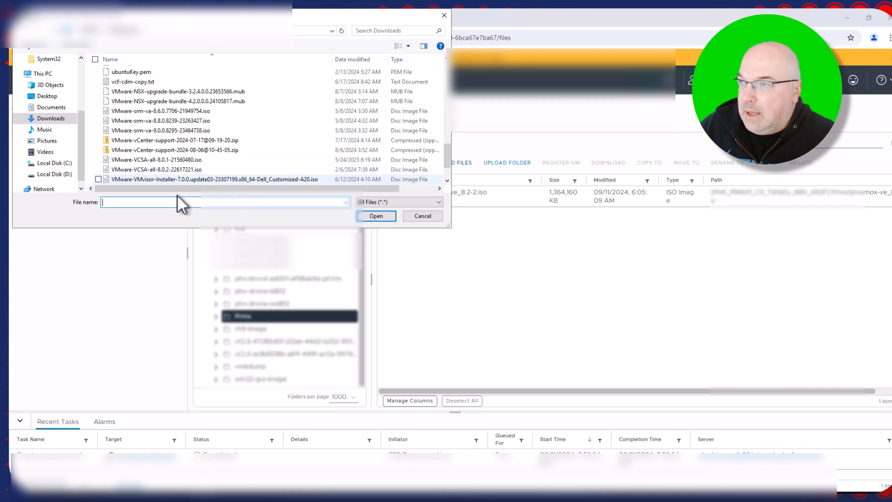
pyautogui.write('p')
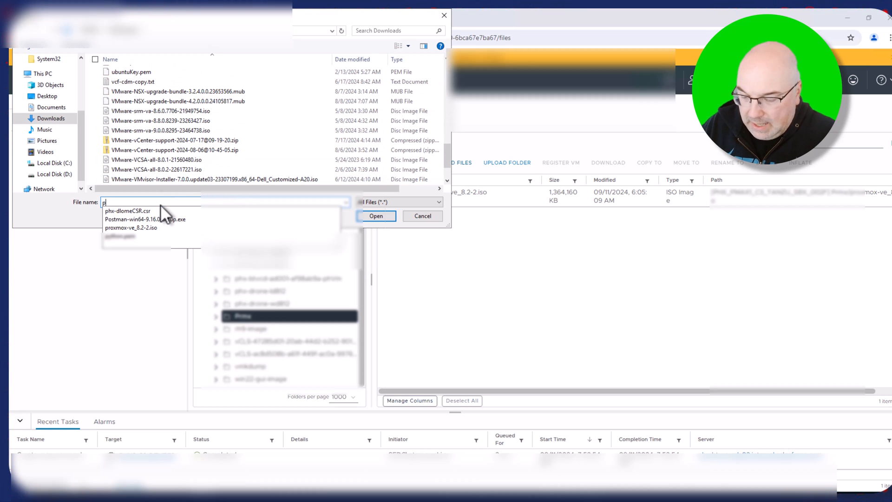
pyautogui.click(130, 228)
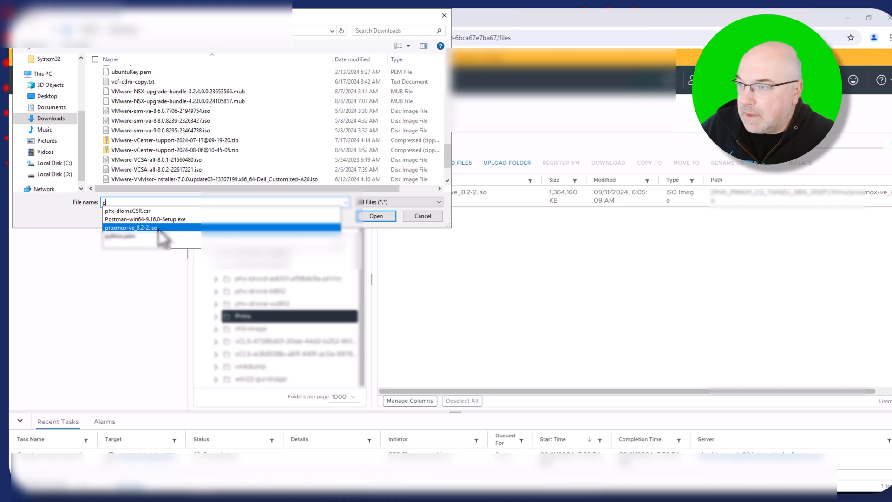
pyautogui.click(129, 227)
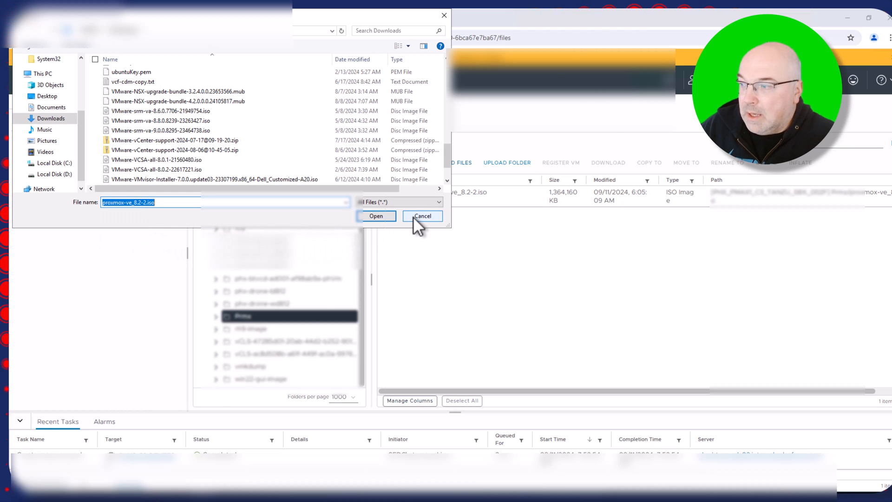
pyautogui.click(423, 216)
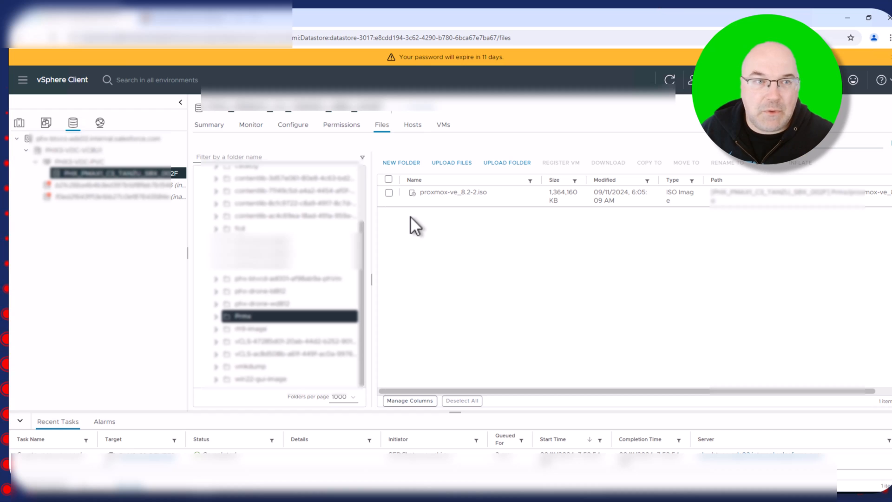
pyautogui.moveTo(250, 80)
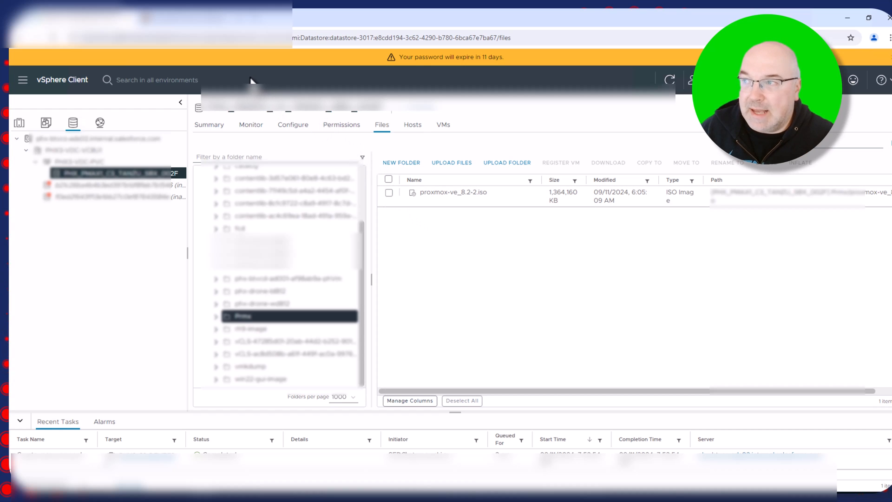
# - Go back to the Hosts and Clusters inventory showing the cluster's Proxmox pool
pyautogui.click(365, 18)
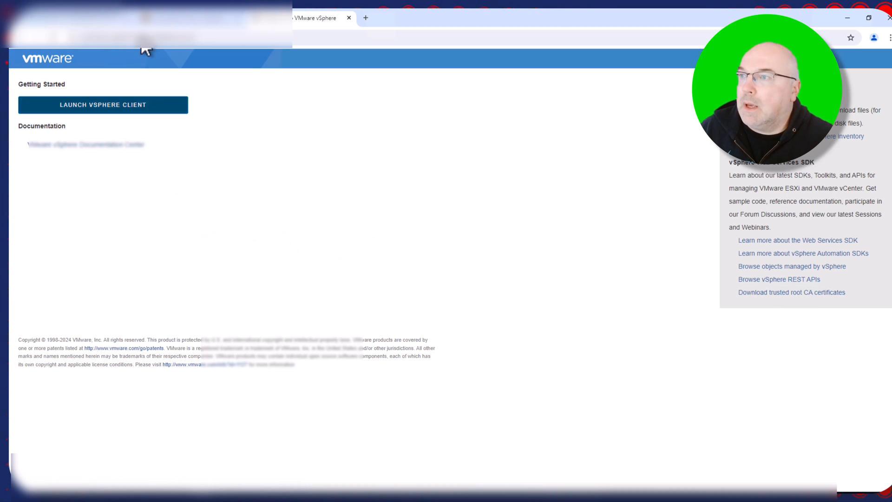
pyautogui.click(102, 105)
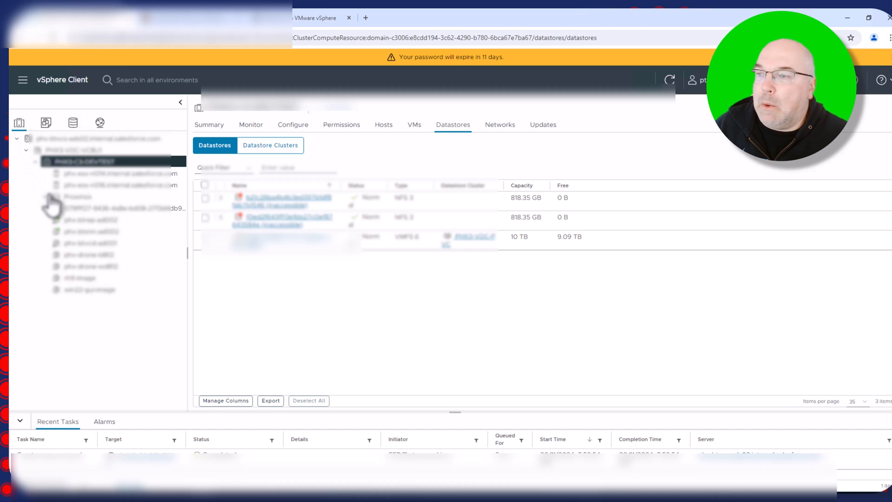
# - Launch the New Virtual Machine wizard from the Proxmox resource pool's actions menu
pyautogui.click(25, 150)
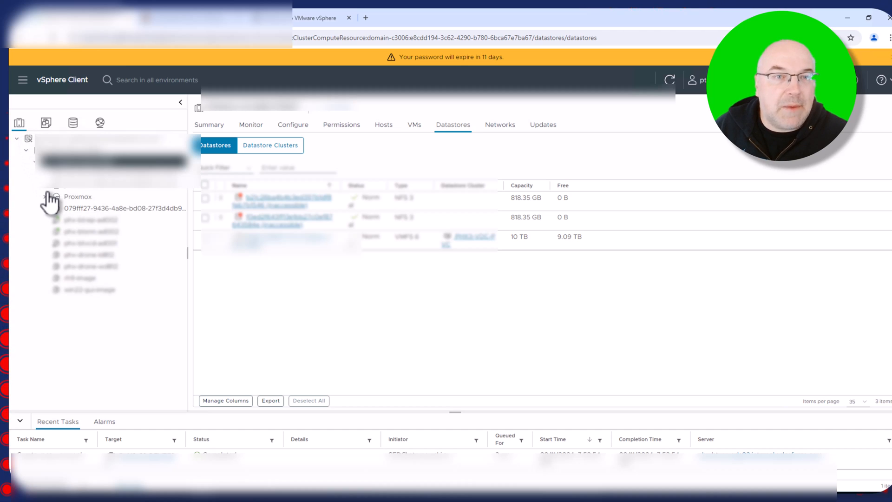
pyautogui.click(78, 197)
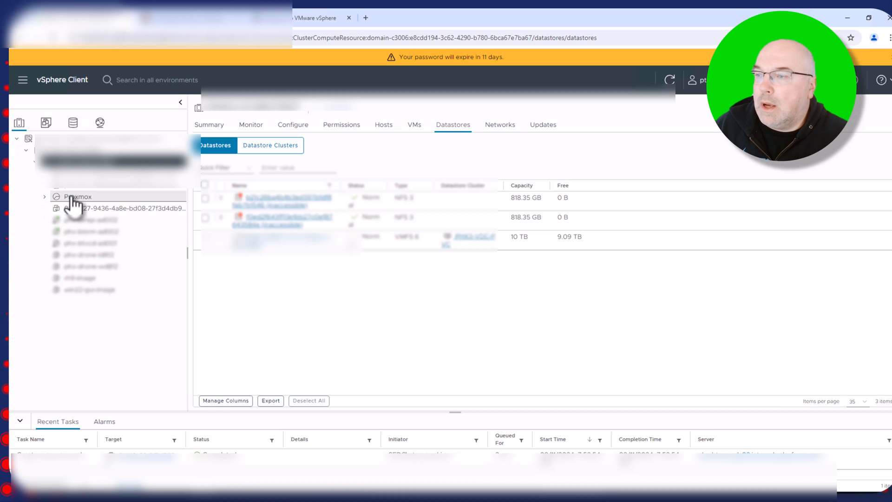
pyautogui.rightClick(78, 196)
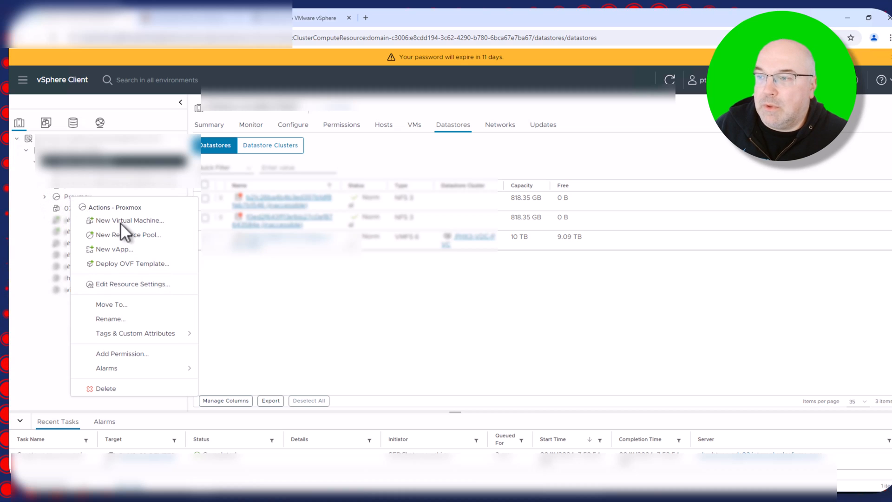
pyautogui.click(129, 221)
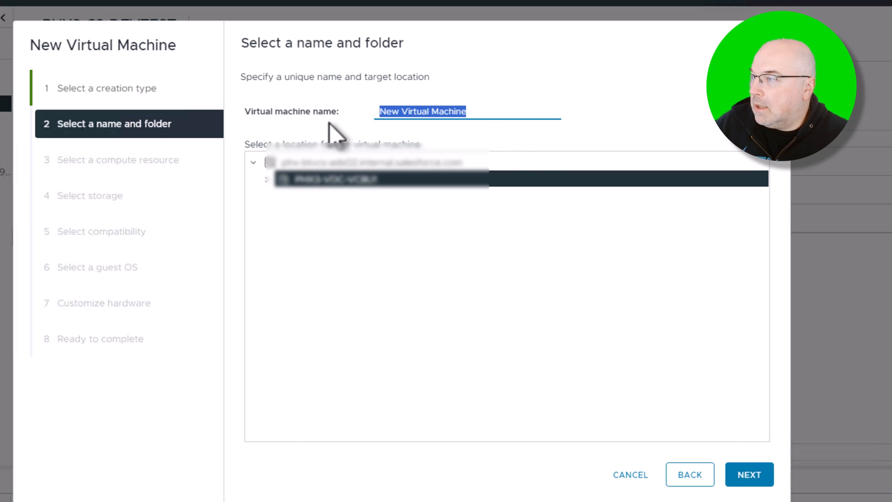
# - Name the VM phx-promx-ad001, place it in the Proxmox pool and choose its datastore
pyautogui.write('phx=prom')
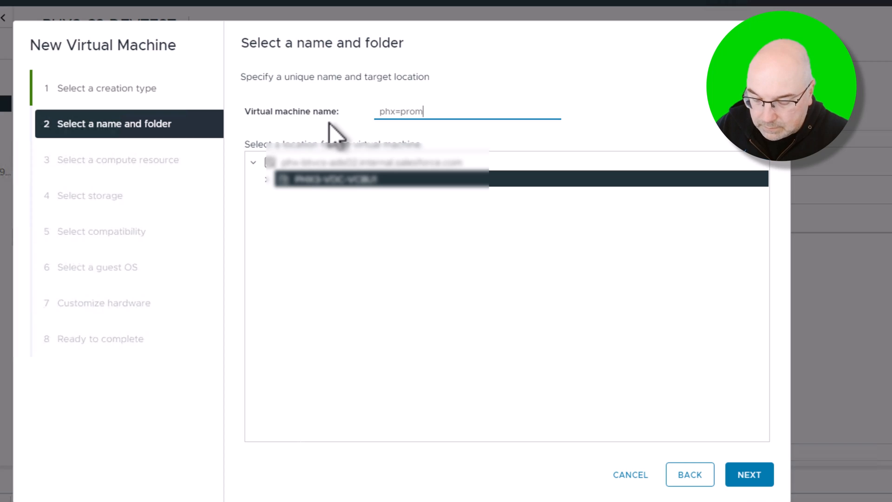
pyautogui.write('x')
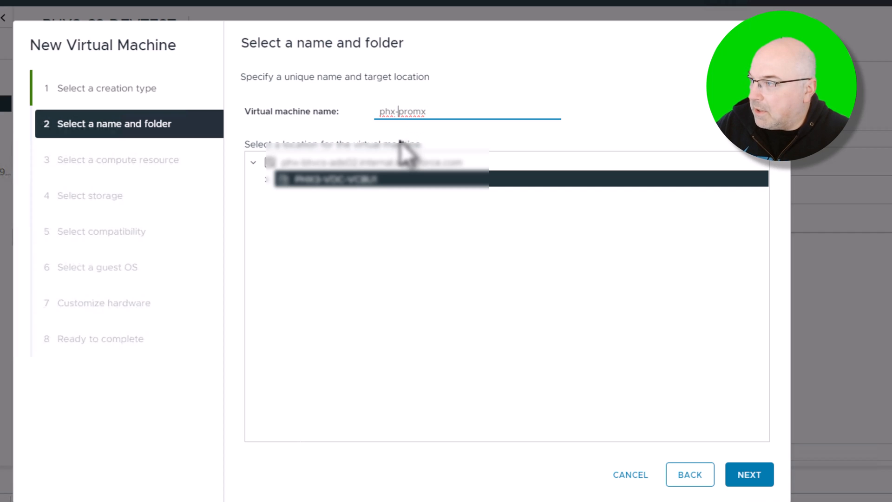
pyautogui.click(466, 111)
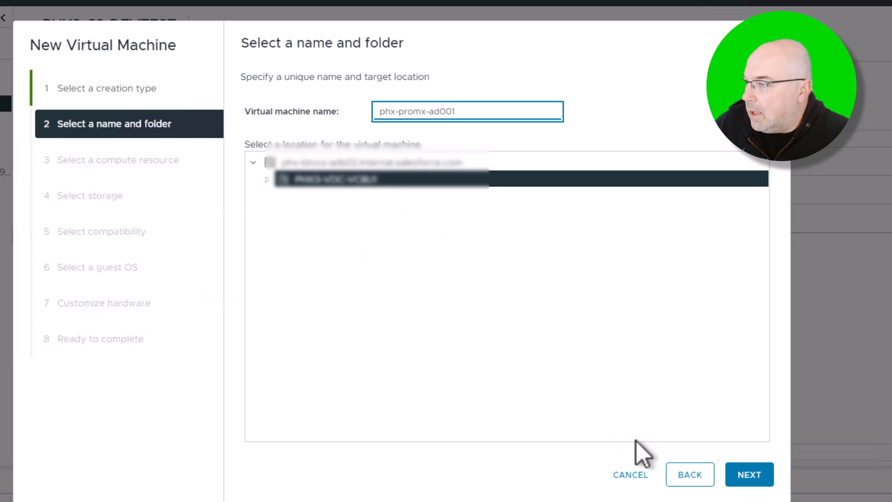
pyautogui.click(749, 474)
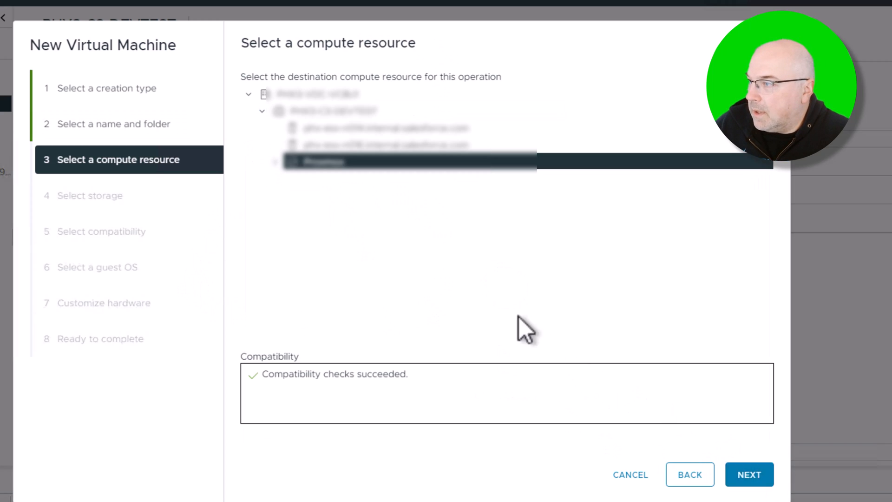
pyautogui.moveTo(450, 265)
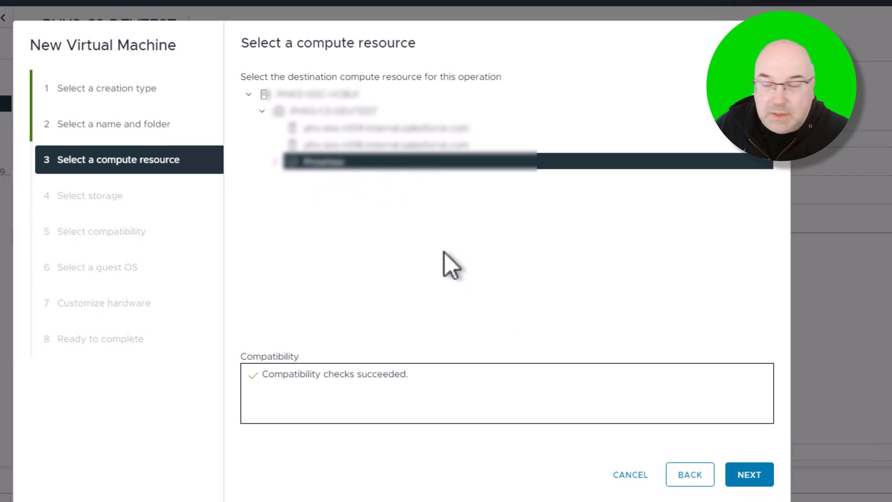
pyautogui.moveTo(484, 302)
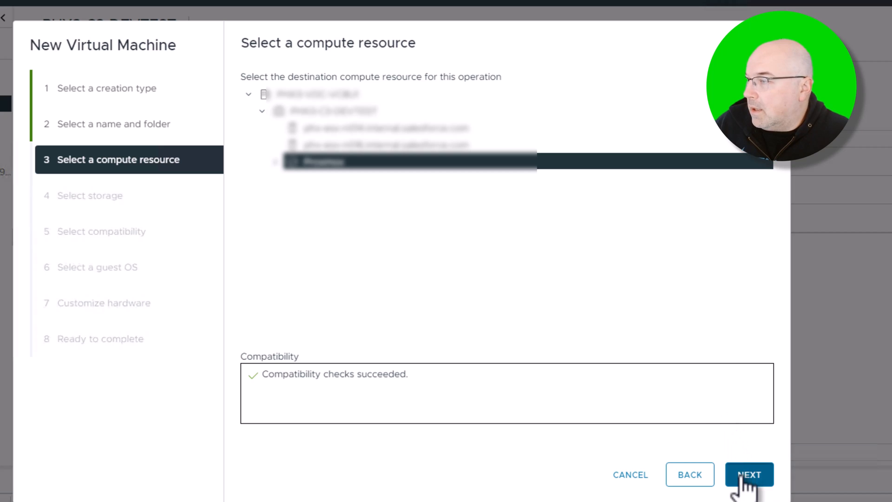
pyautogui.click(749, 474)
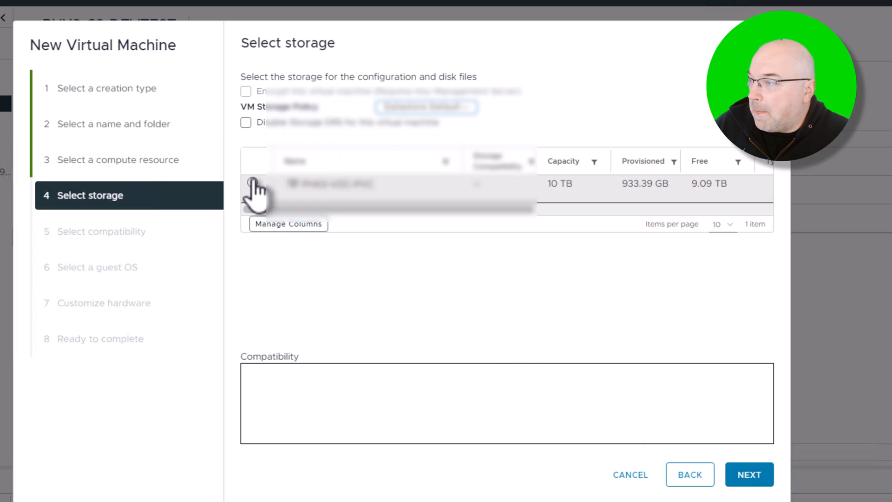
pyautogui.click(750, 474)
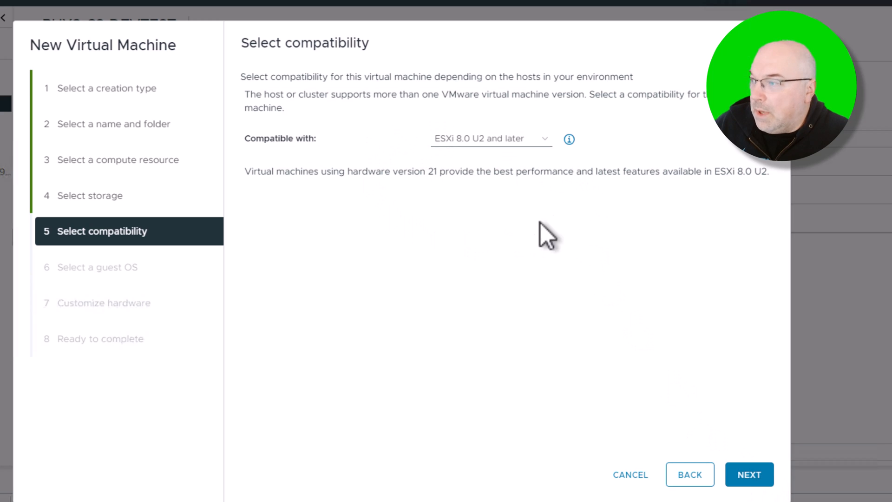
pyautogui.moveTo(637, 197)
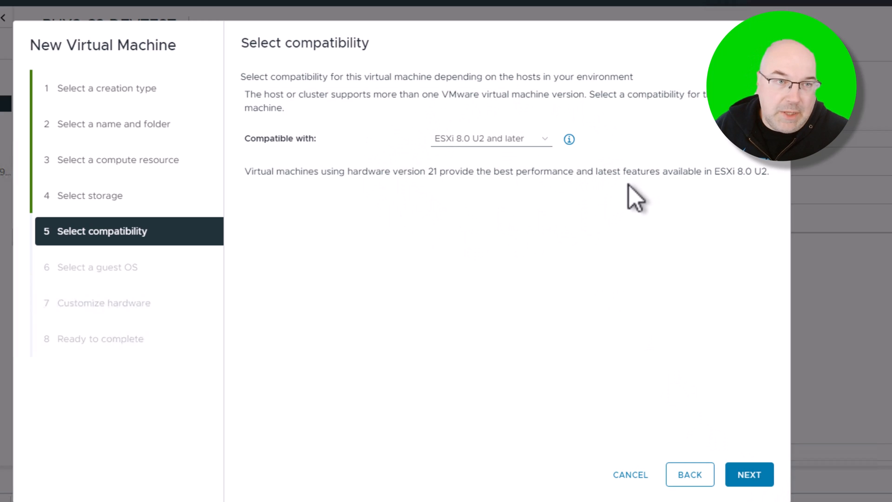
pyautogui.moveTo(748, 474)
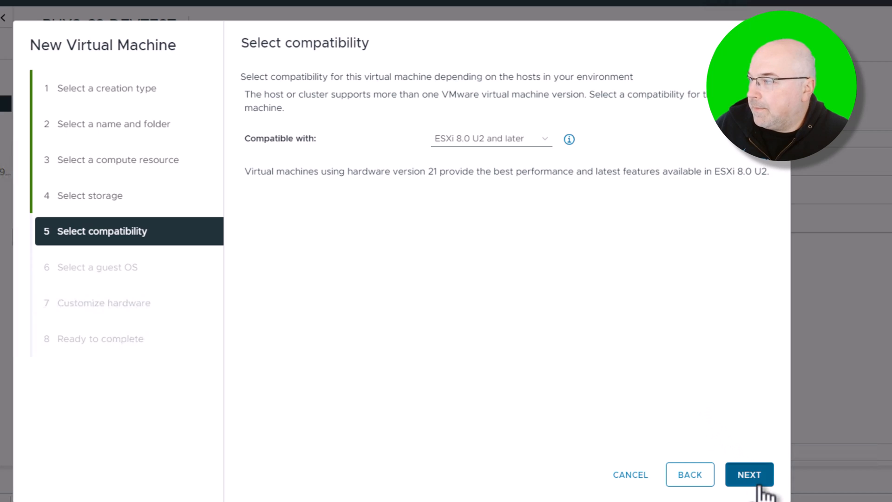
# - Set the guest OS to Linux, Debian GNU/Linux 12 (64-bit)
pyautogui.click(750, 474)
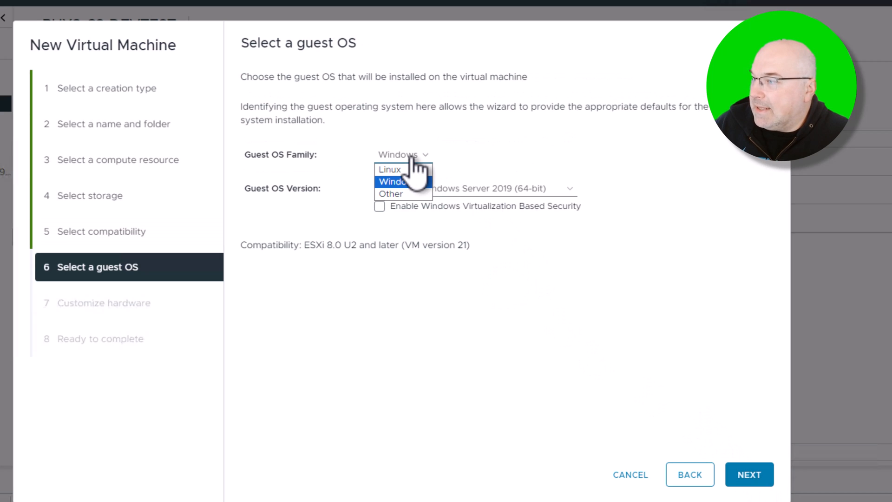
pyautogui.click(390, 169)
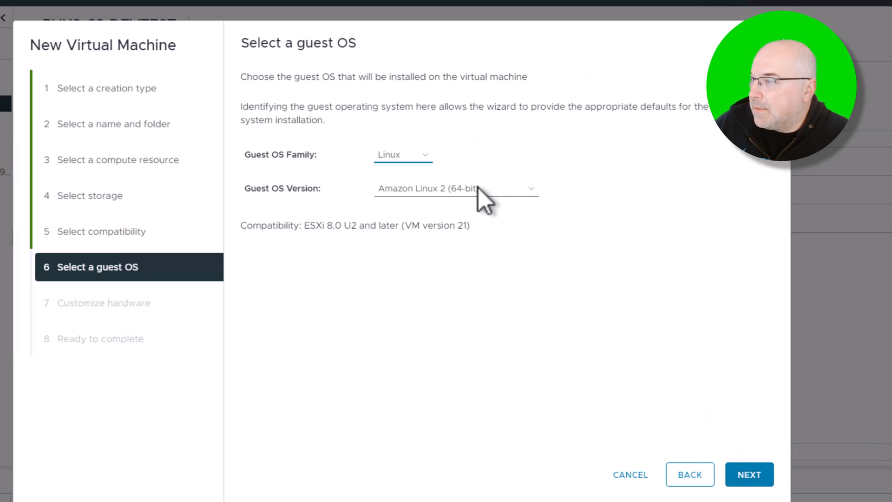
pyautogui.click(455, 188)
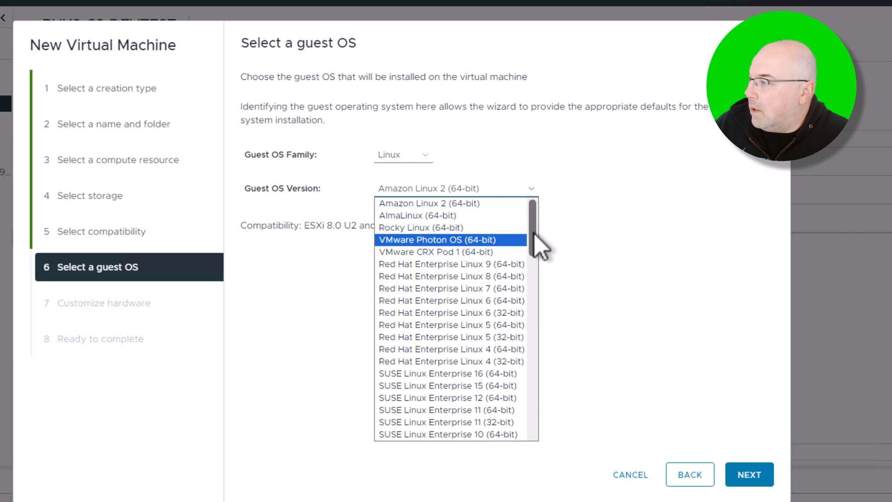
pyautogui.scroll(-3)
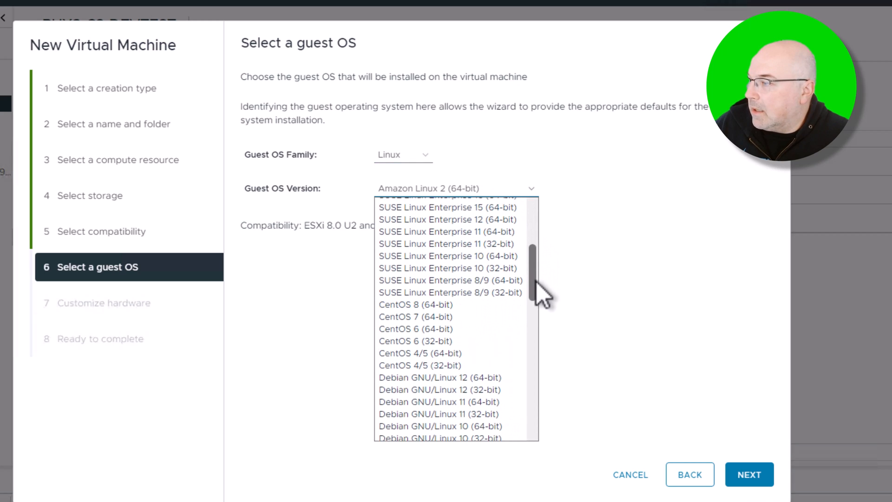
pyautogui.click(439, 377)
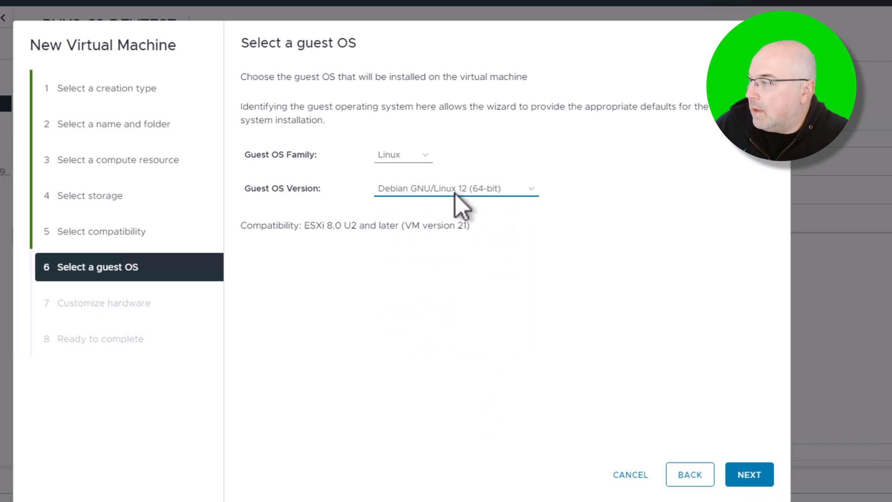
pyautogui.click(750, 474)
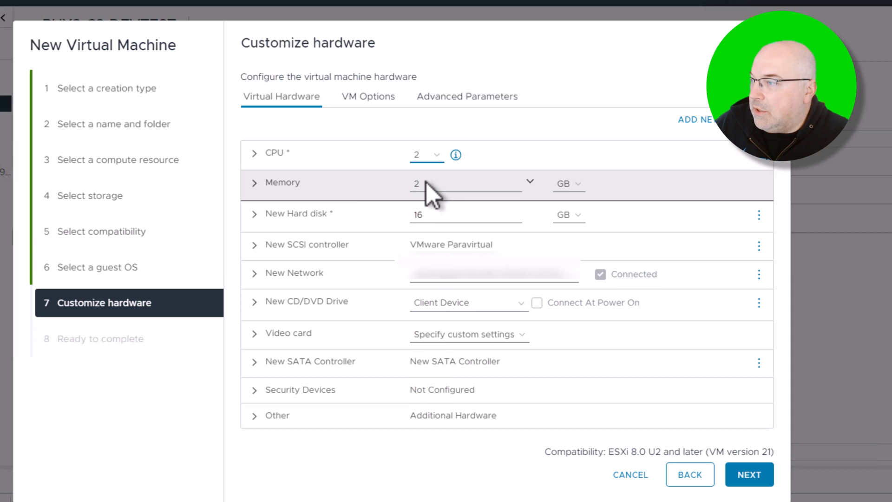
# - Give the VM 16 GB memory, a 50 GB disk, and exposed hardware-assisted virtualization
pyautogui.click(255, 182)
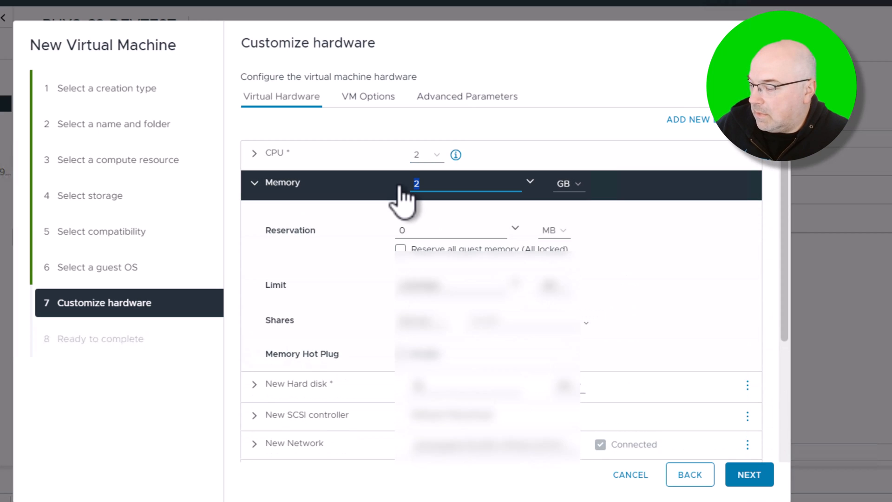
pyautogui.write('16')
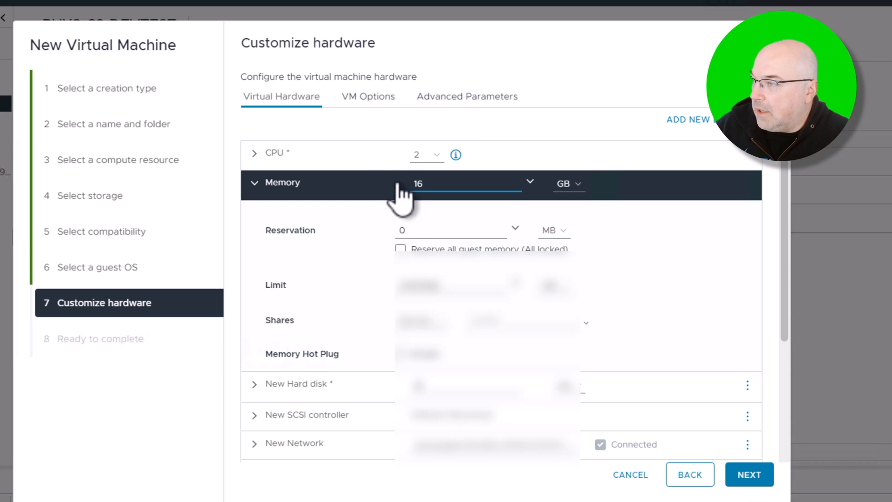
pyautogui.click(255, 182)
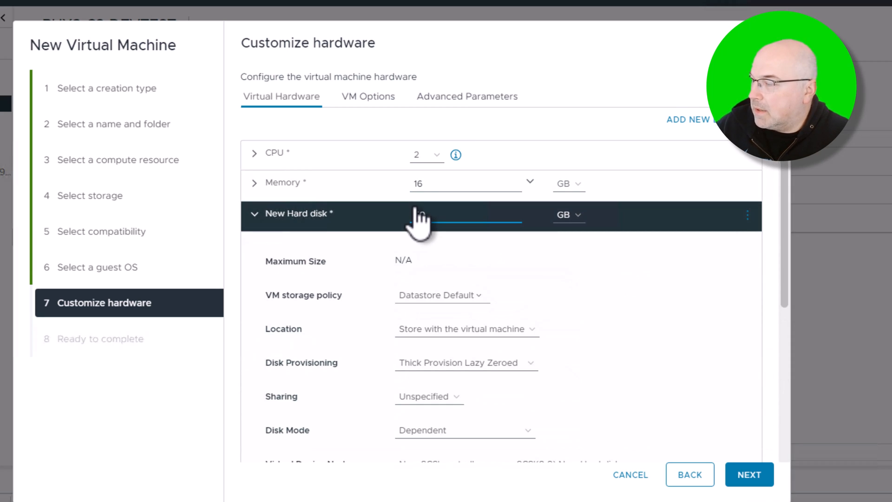
pyautogui.write('50')
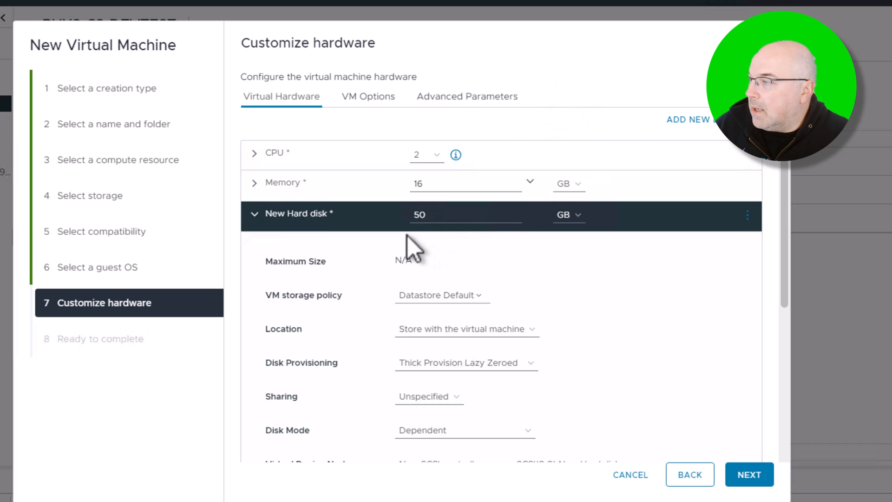
pyautogui.click(255, 214)
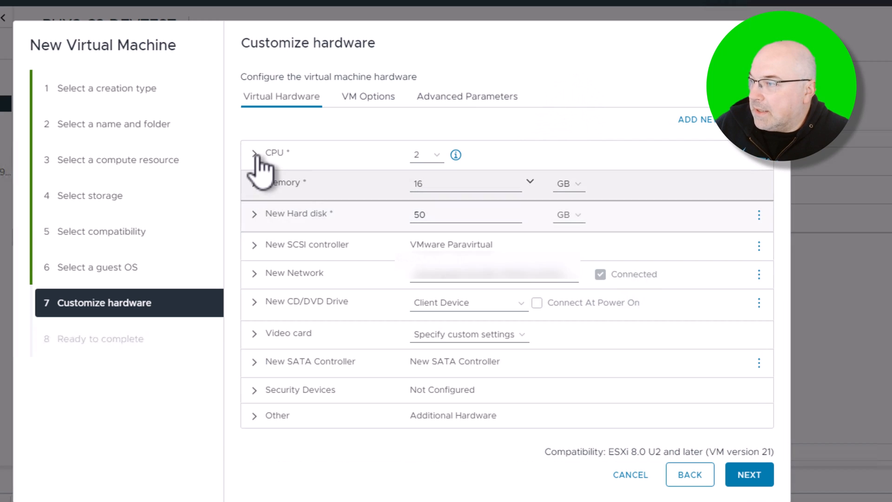
pyautogui.click(254, 154)
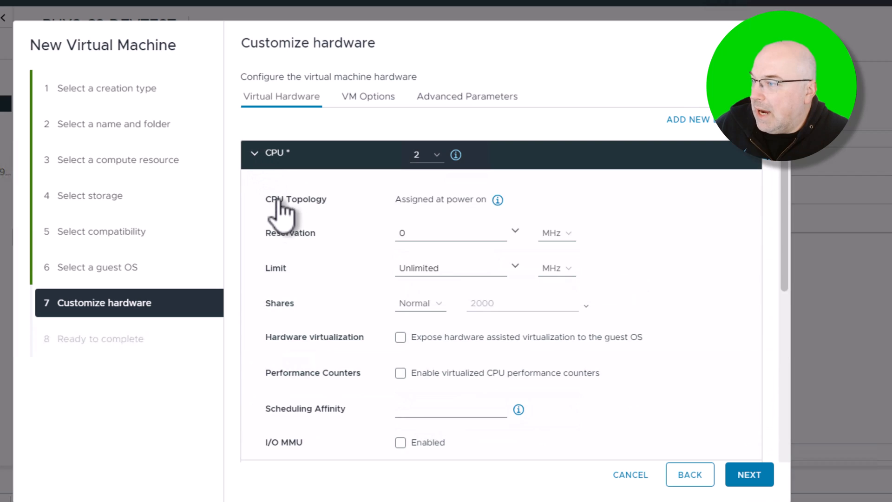
pyautogui.moveTo(404, 350)
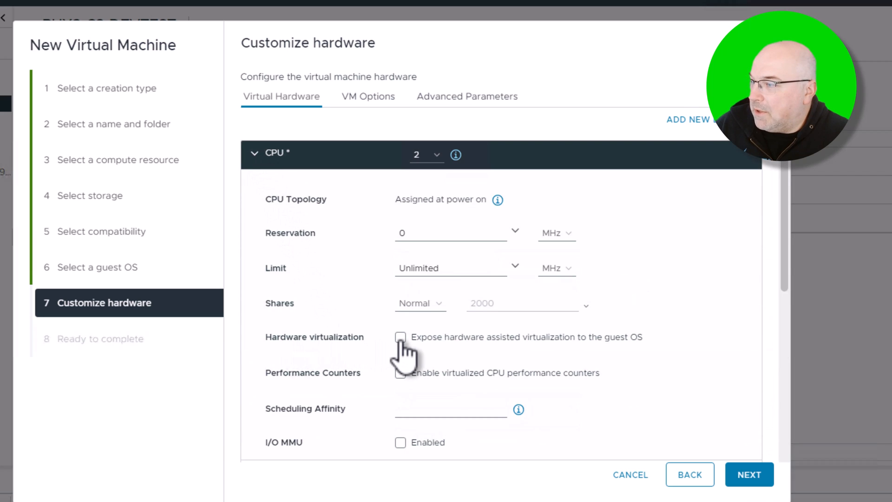
pyautogui.click(401, 337)
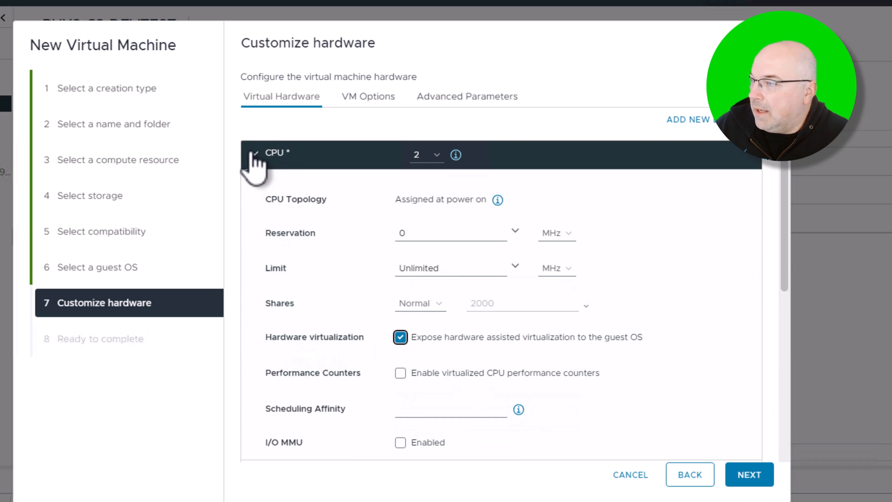
pyautogui.click(254, 154)
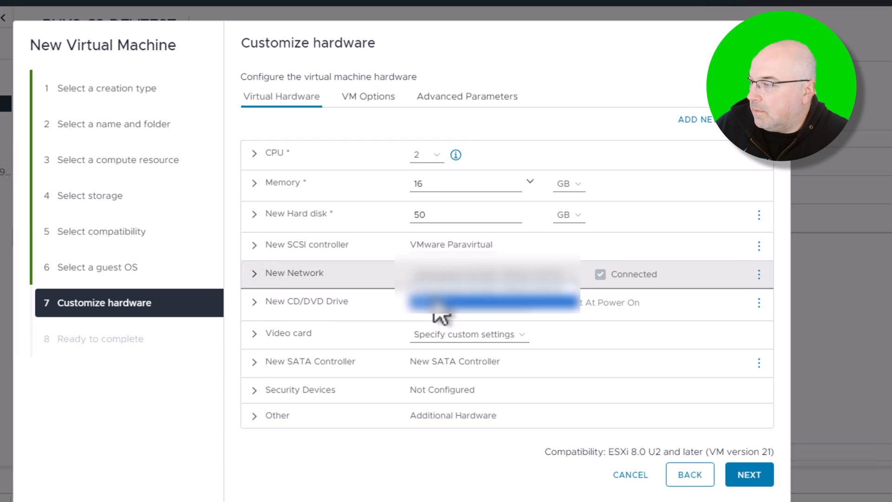
# - Assign a port group to the VM's network adapter and confirm the selection
pyautogui.click(493, 302)
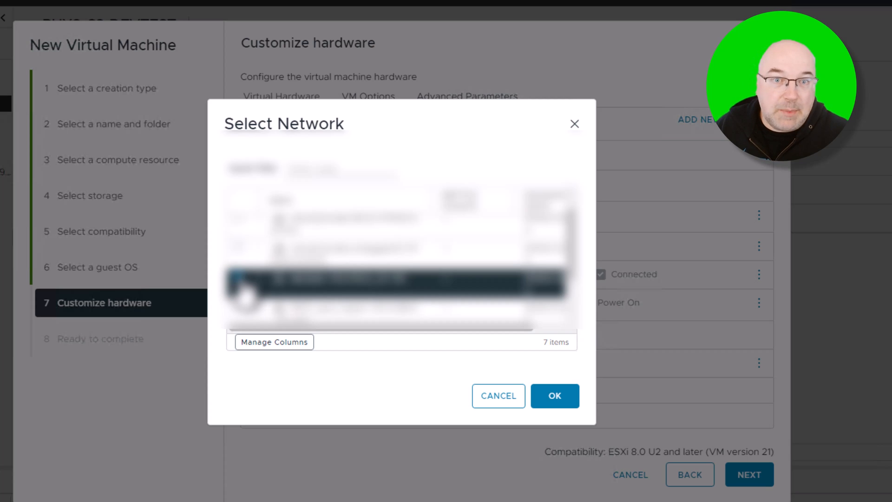
pyautogui.click(555, 396)
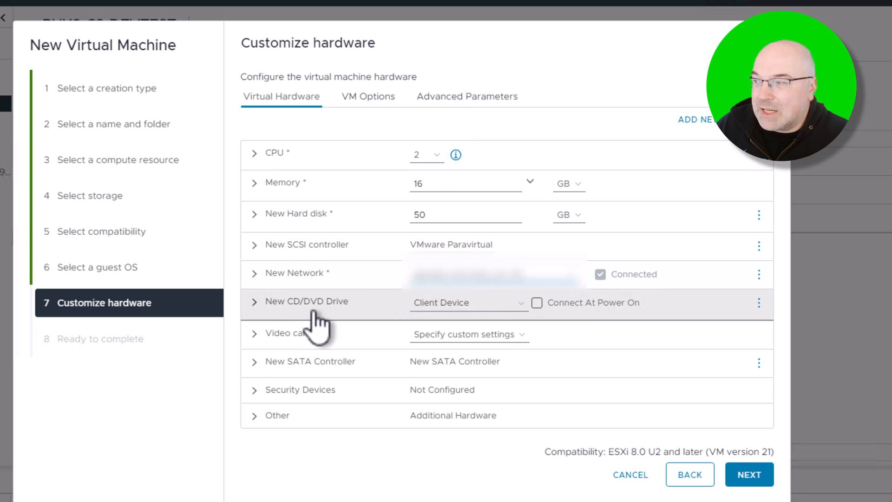
# - Mount proxmox-ve_8.2-2.iso from the Prmx datastore folder on the DVD drive, connected at power on
pyautogui.click(467, 302)
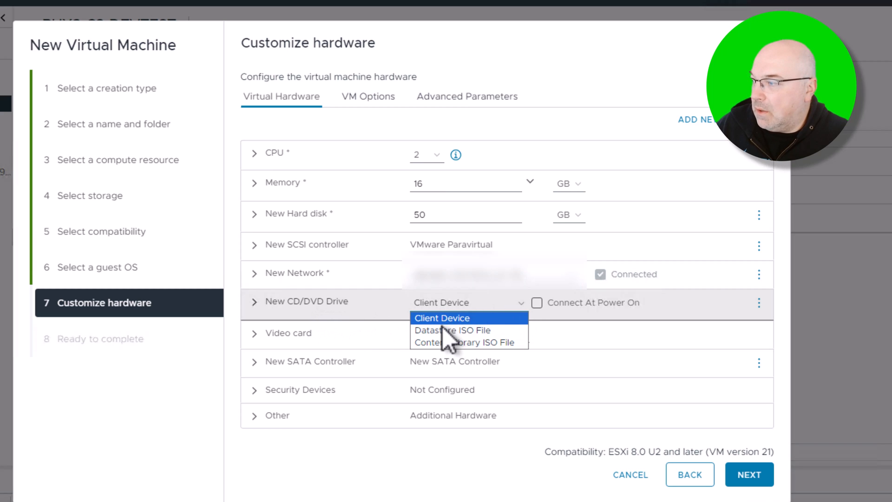
pyautogui.click(452, 330)
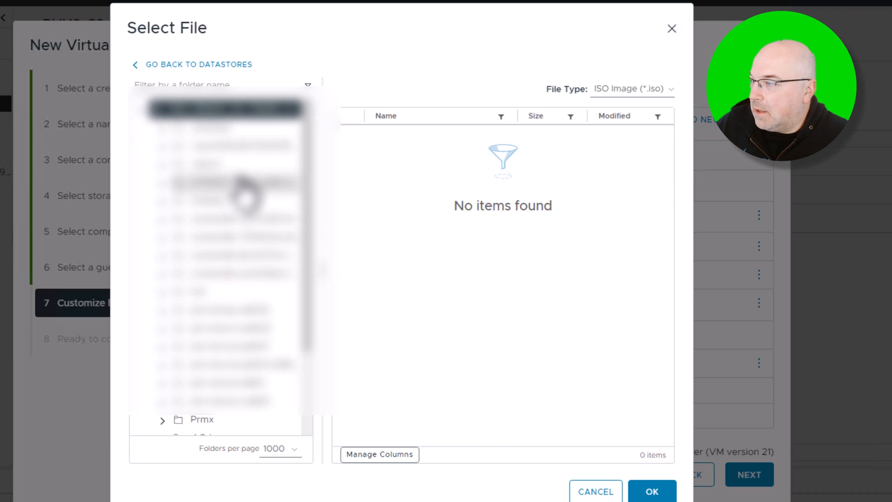
pyautogui.scroll(-3)
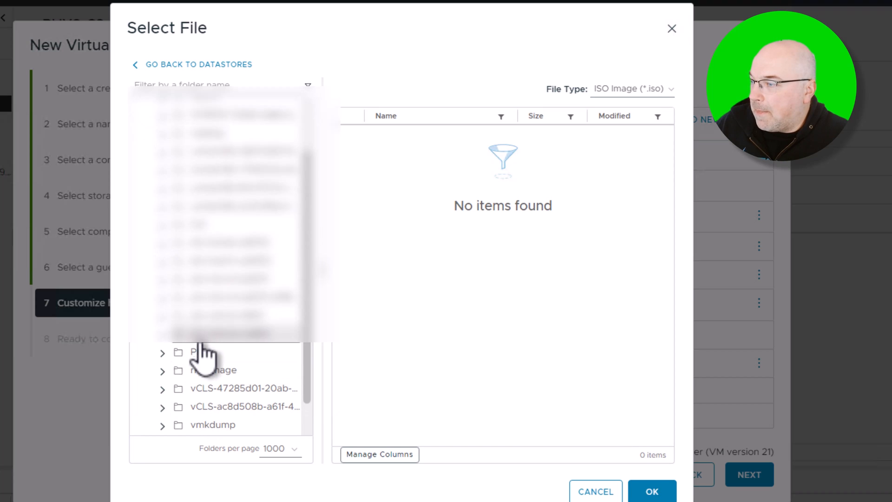
pyautogui.click(200, 352)
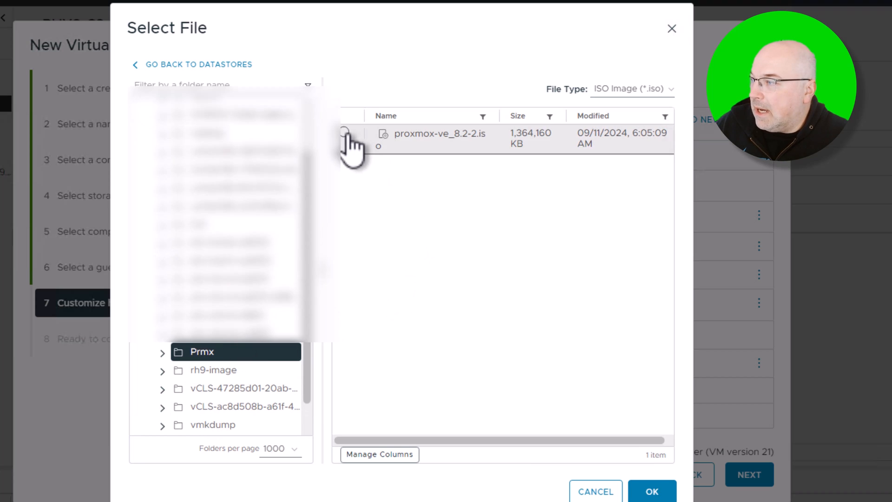
pyautogui.click(651, 492)
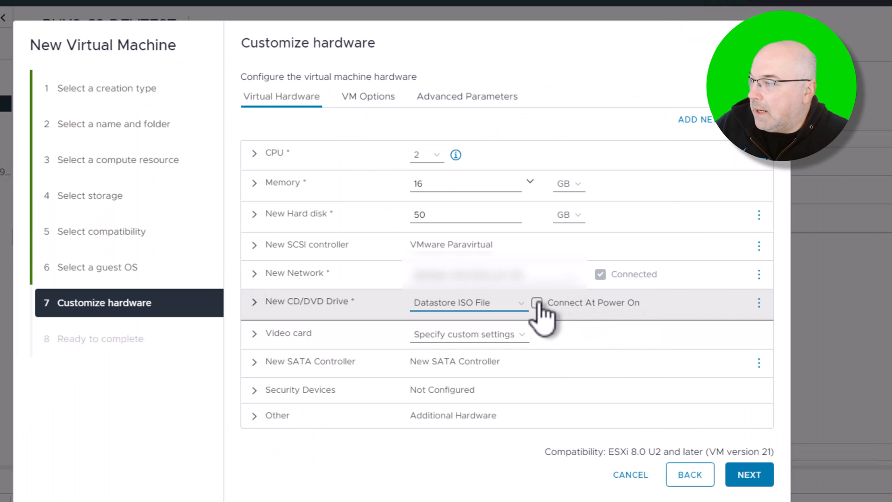
pyautogui.click(537, 302)
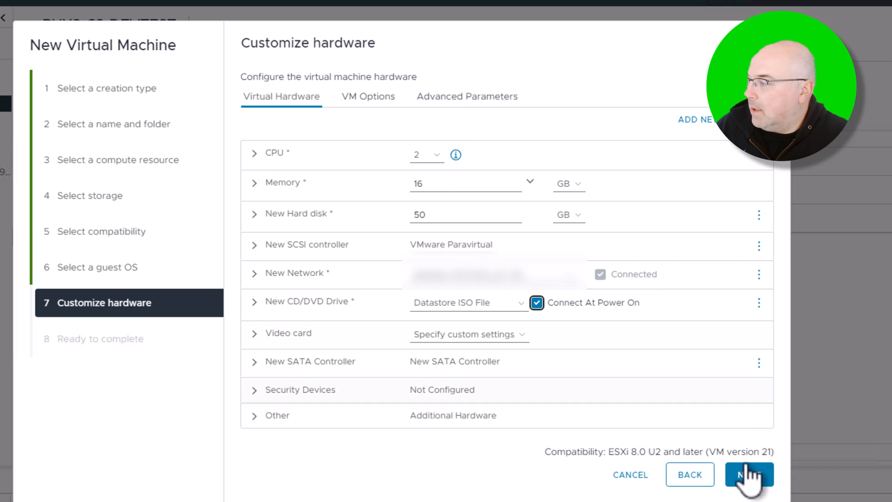
pyautogui.click(750, 475)
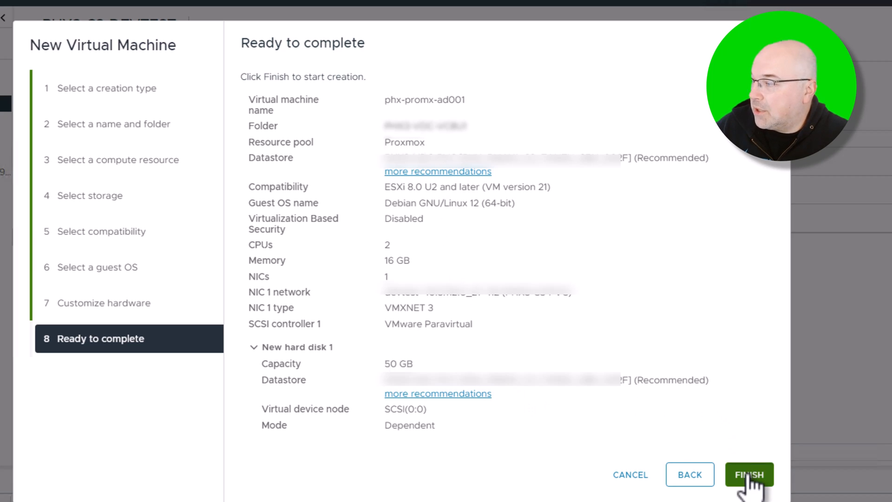
# - Finish creating phx-promx-ad001, power it on and open its web console
pyautogui.click(750, 474)
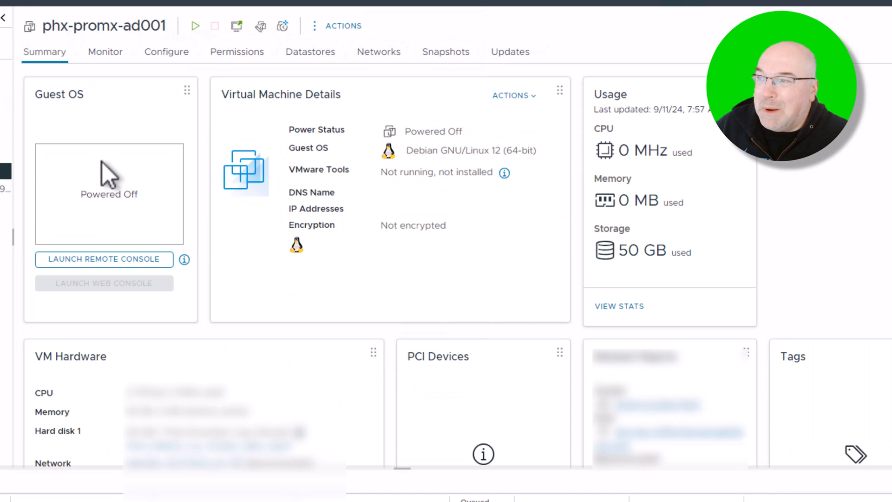
pyautogui.moveTo(196, 26)
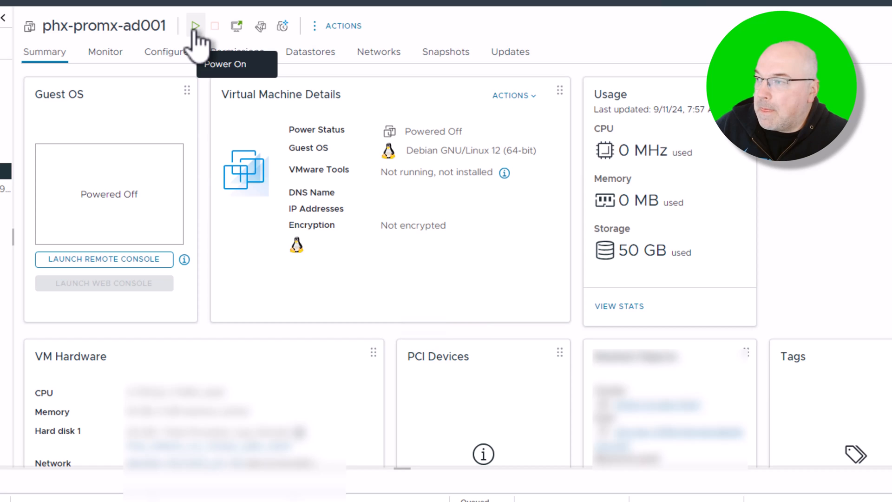
pyautogui.click(195, 26)
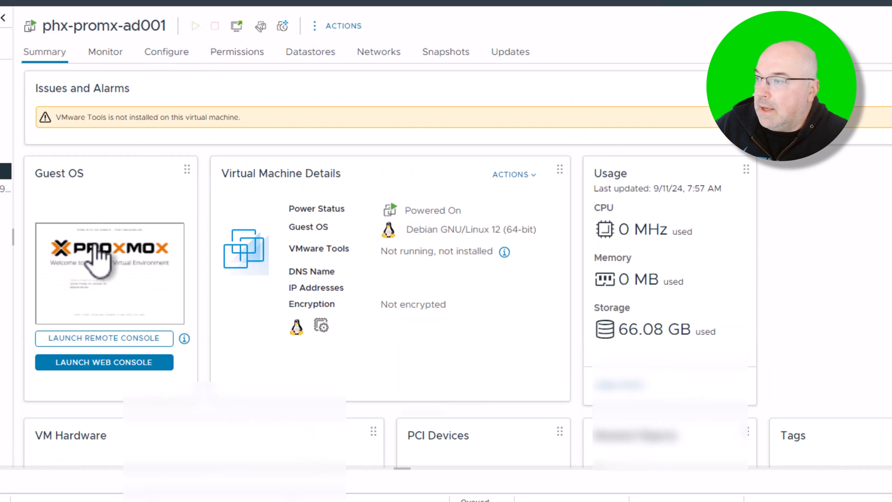
pyautogui.click(104, 362)
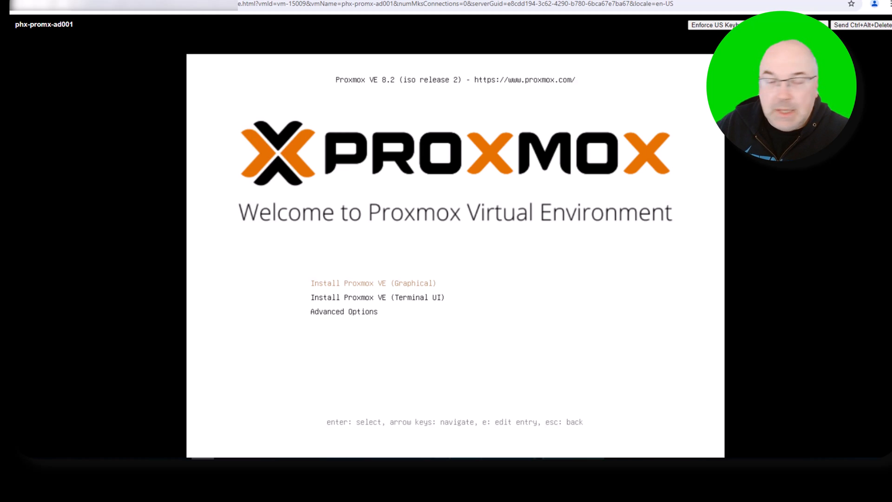
# - Choose Install Proxmox VE (Graphical) from the boot menu
pyautogui.press('Return')
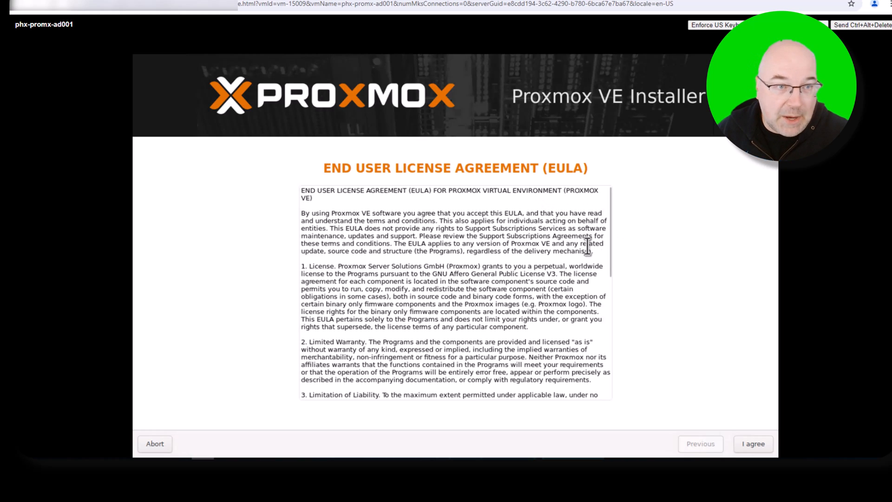
# - Accept the EULA, keep the 50 GB target disk, and choose Ireland with United Kingdom keyboard
pyautogui.click(753, 443)
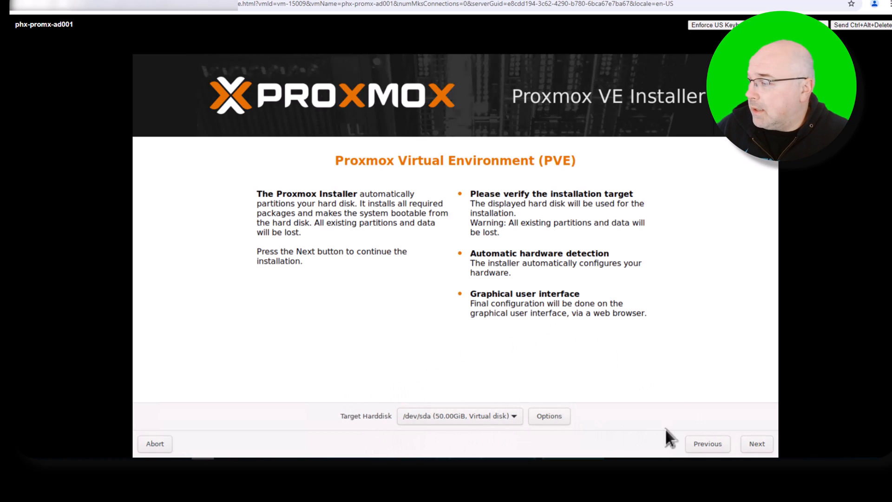
pyautogui.click(756, 444)
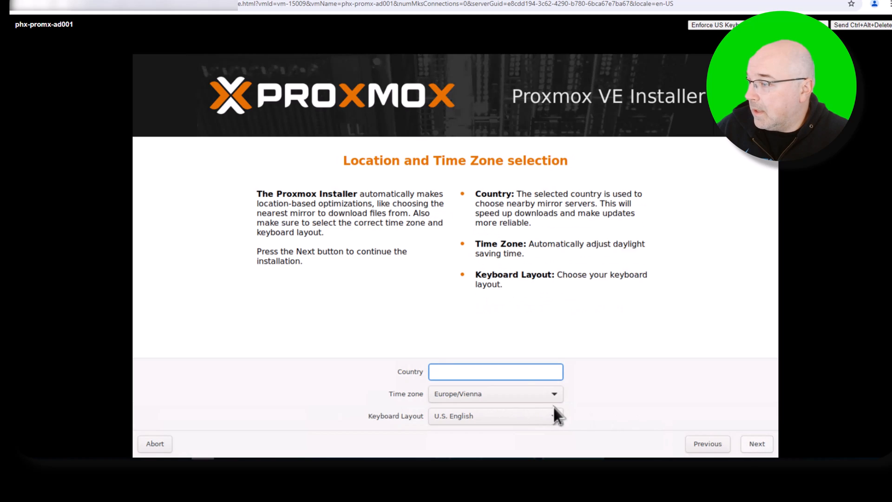
pyautogui.write('ire')
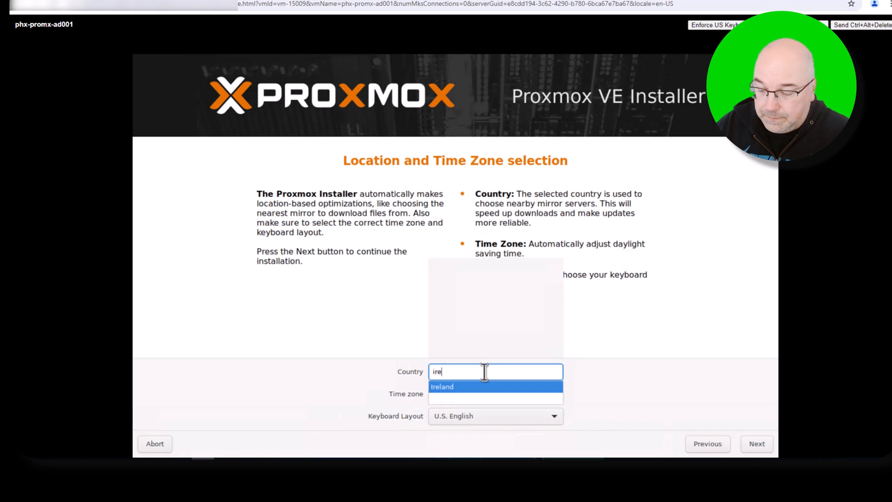
pyautogui.write('l')
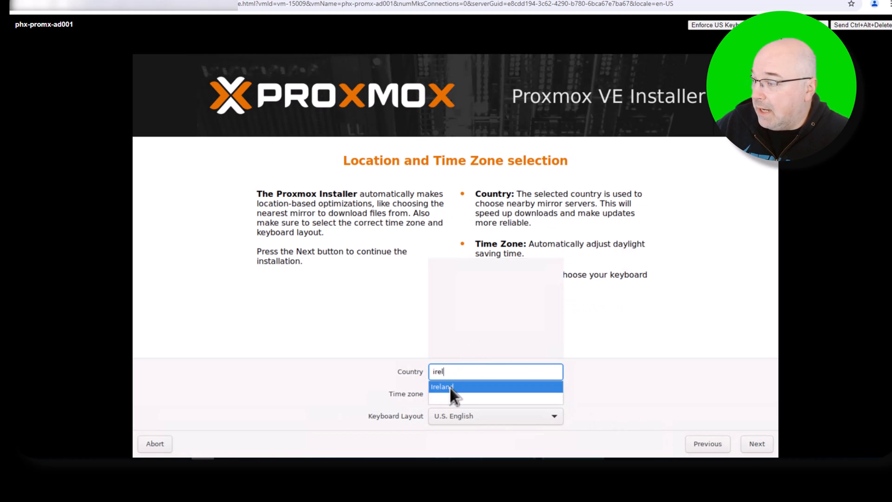
pyautogui.click(443, 387)
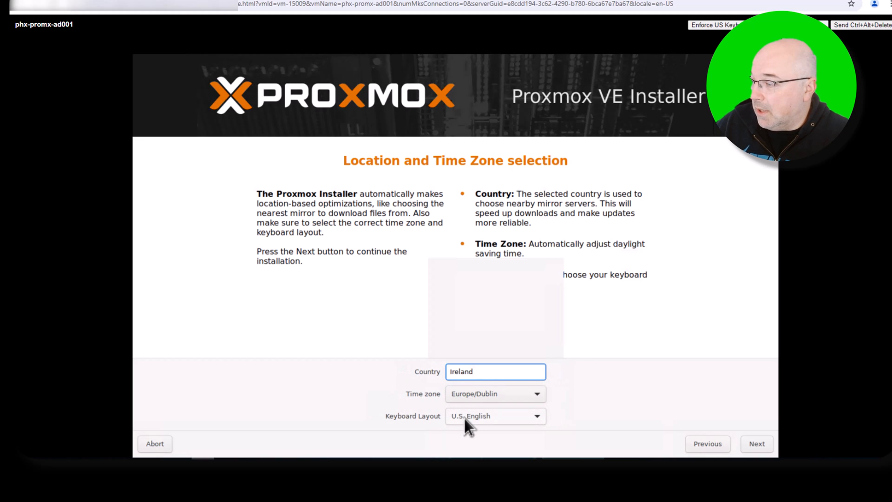
pyautogui.click(495, 416)
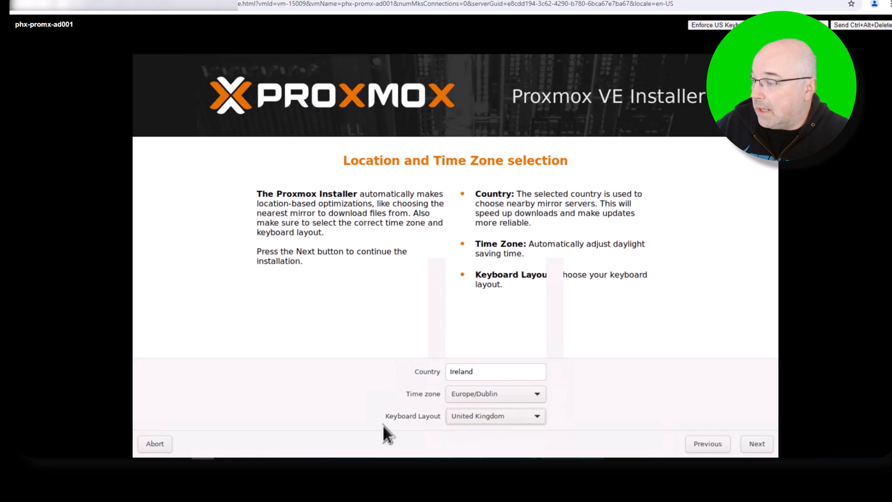
pyautogui.click(756, 444)
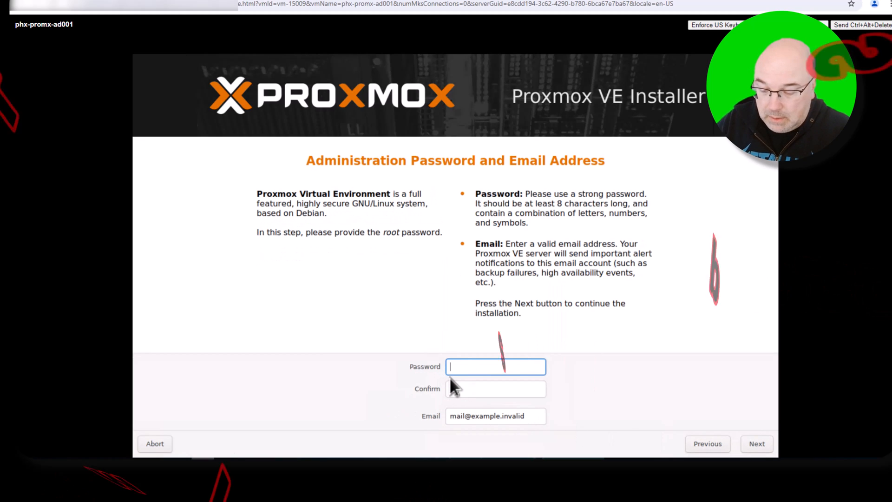
# - Enter and confirm the root password, and replace the placeholder with an info…angrysys email address
pyautogui.write('password')
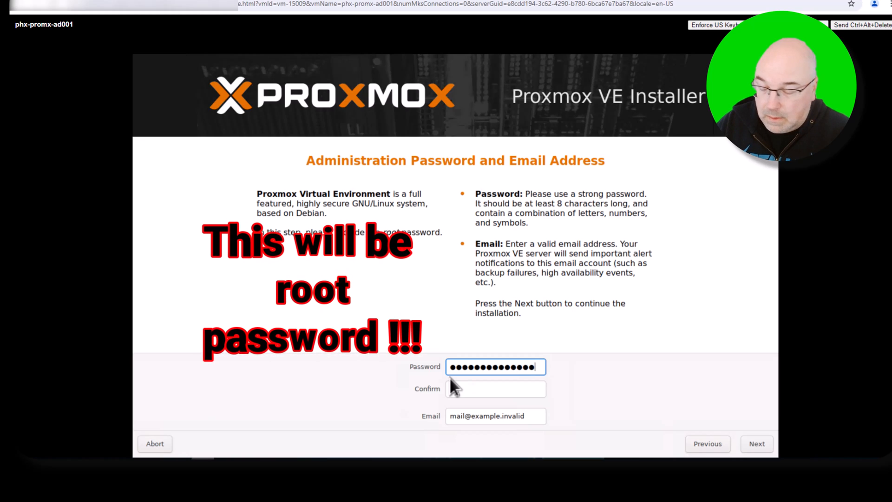
pyautogui.click(495, 389)
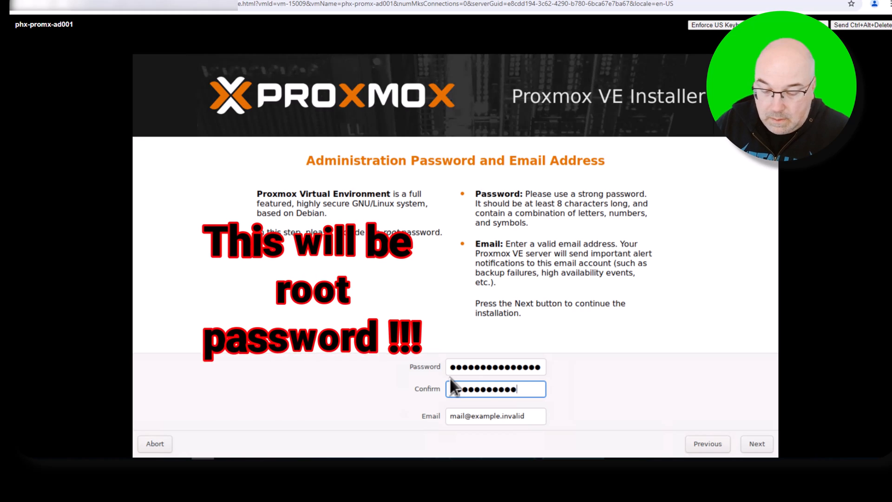
pyautogui.write('••••')
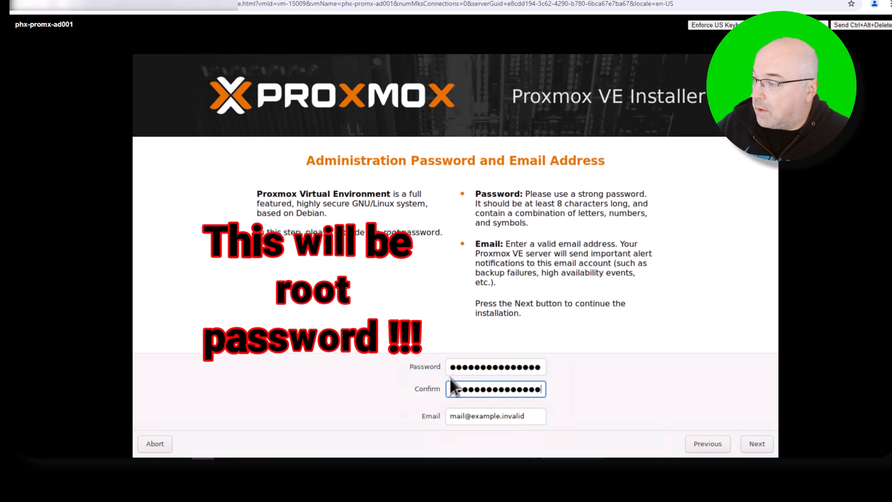
pyautogui.click(495, 416)
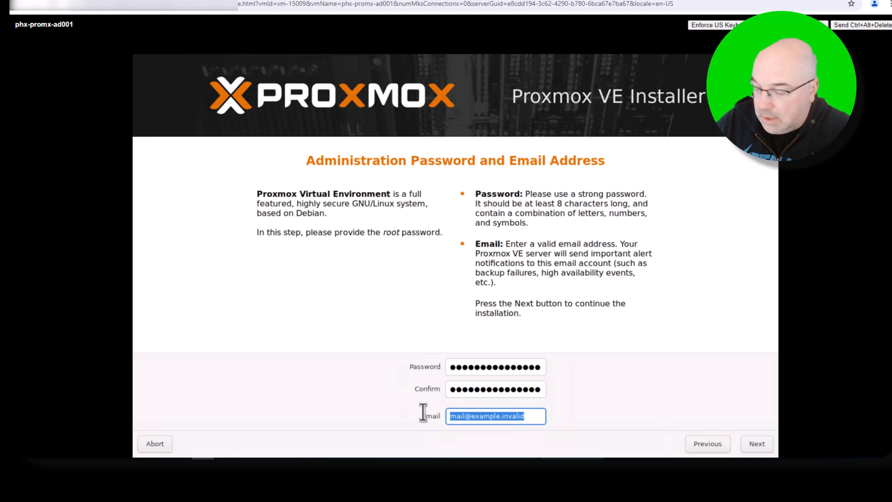
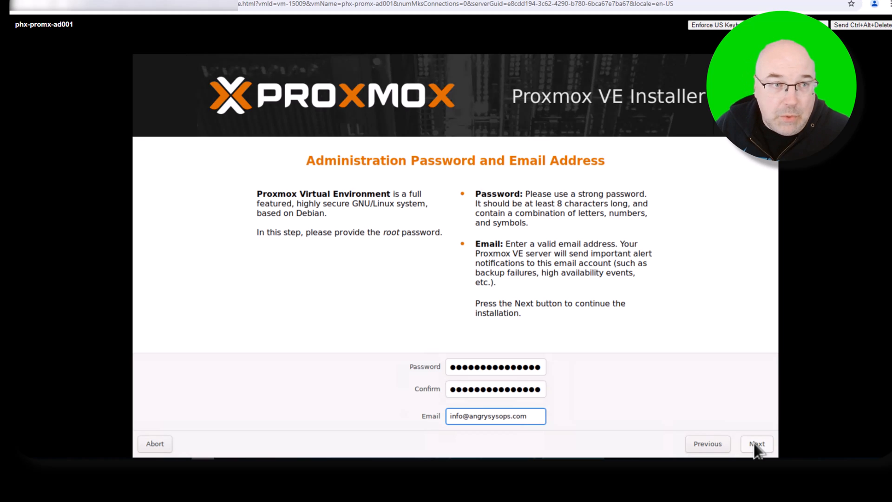
# - Set the installer hostname to phx-promx-ad001
pyautogui.click(756, 444)
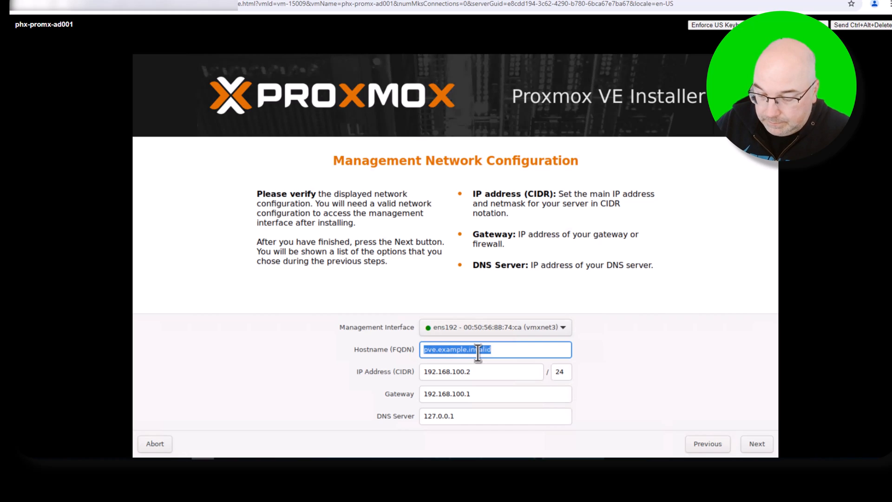
pyautogui.write('phx-prox')
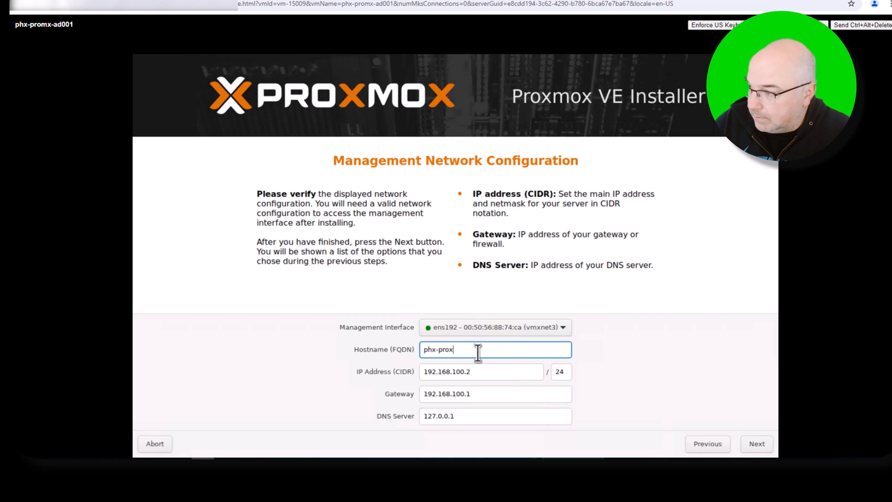
pyautogui.write('mx')
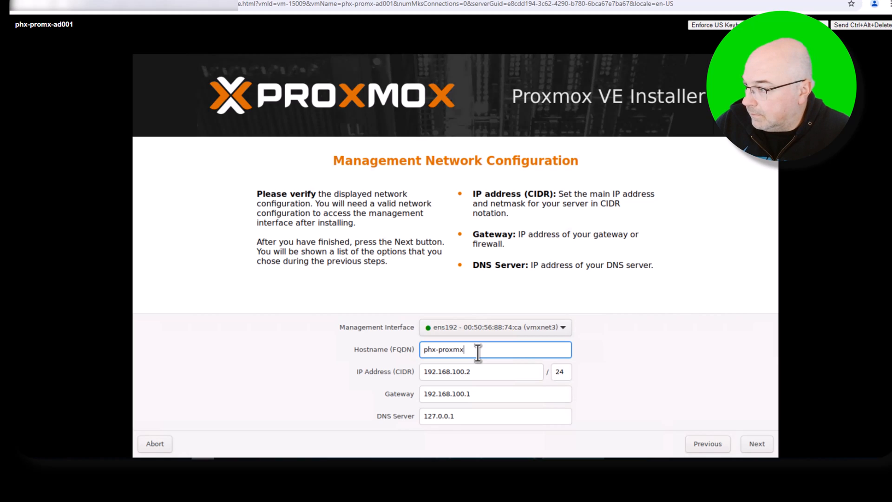
pyautogui.press('BackSpace')
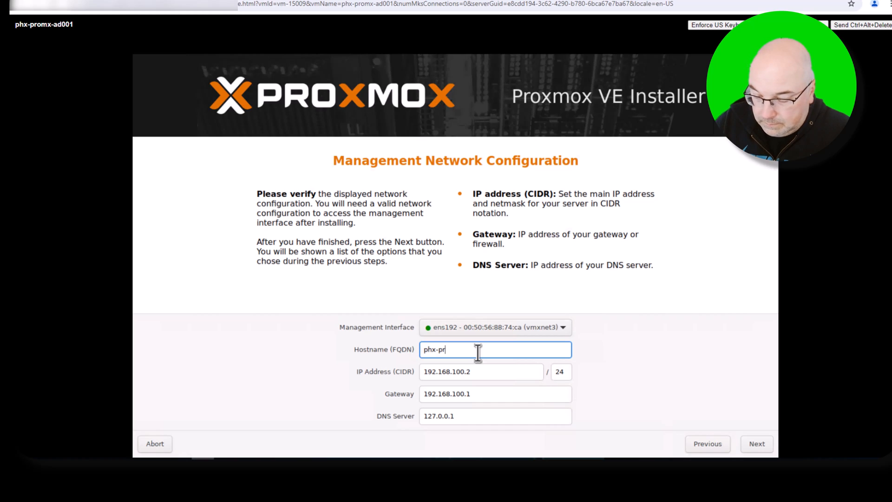
pyautogui.write('omx-')
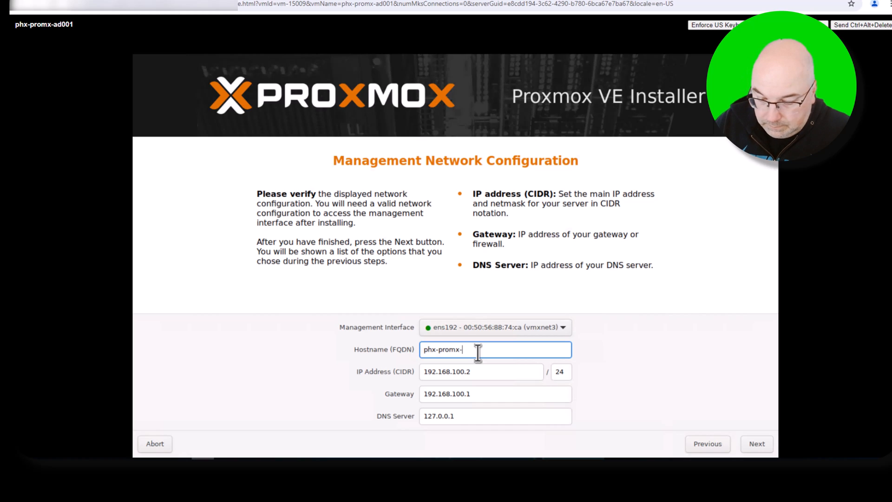
pyautogui.write('ad001')
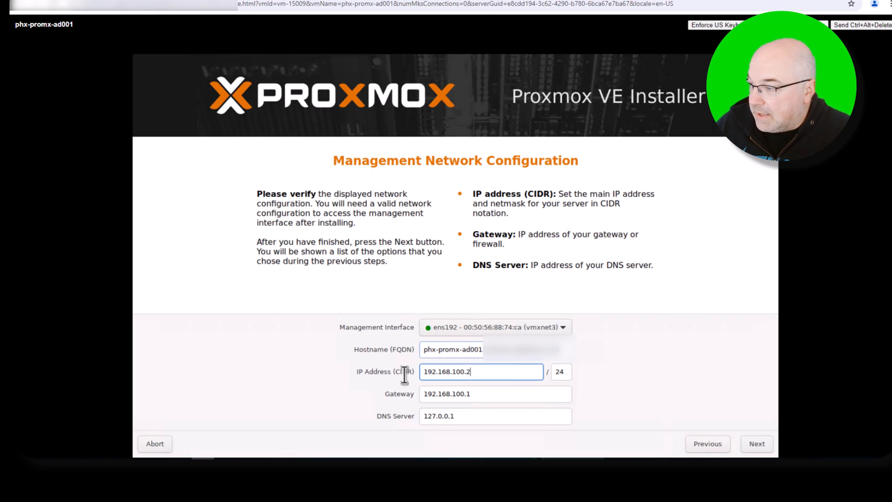
# - Set IP 10.5.112.35/21, gateway 10.5.112.1 and DNS server 10.10.10.53
pyautogui.write('10')
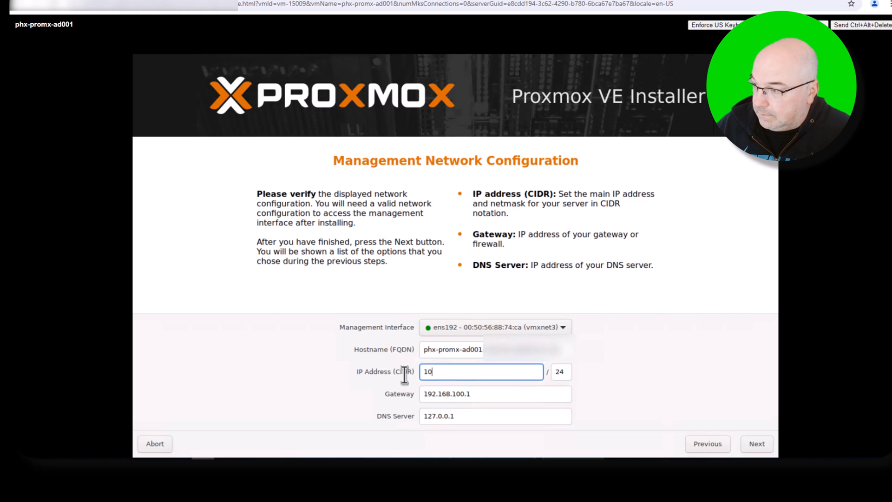
pyautogui.write('.5.112')
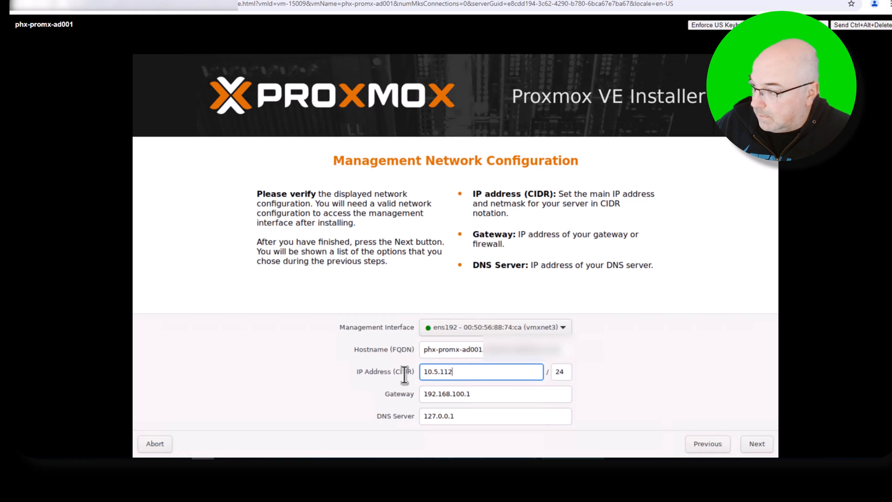
pyautogui.write('.35')
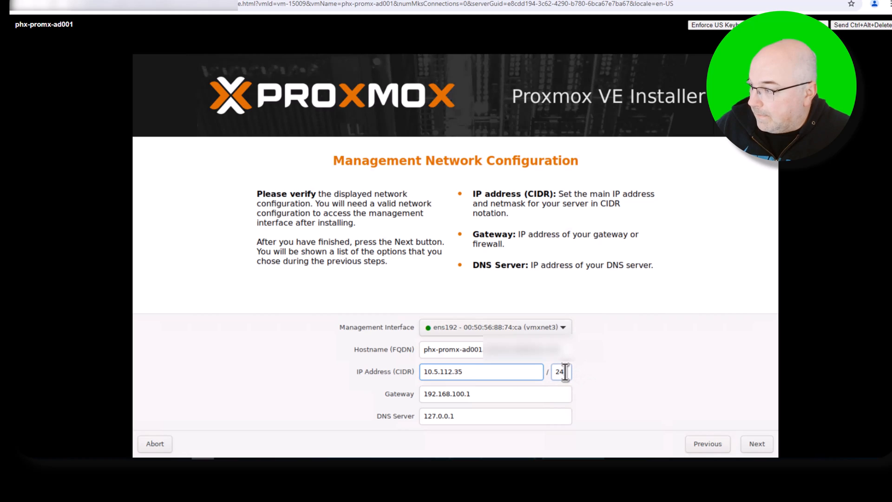
pyautogui.press('Backspace')
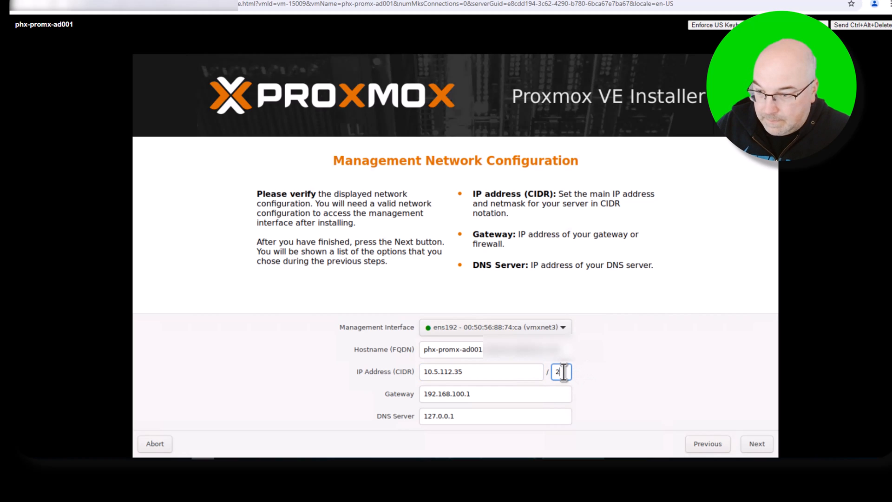
pyautogui.write('1')
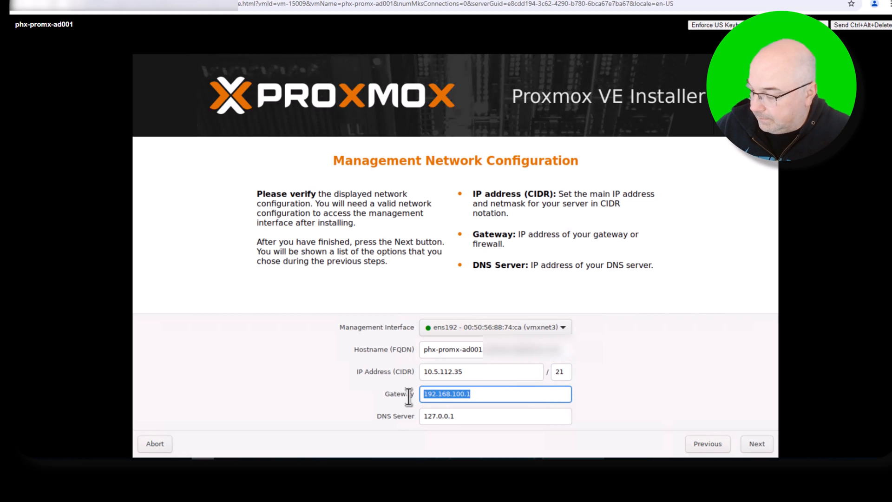
pyautogui.write('10.5.112.1')
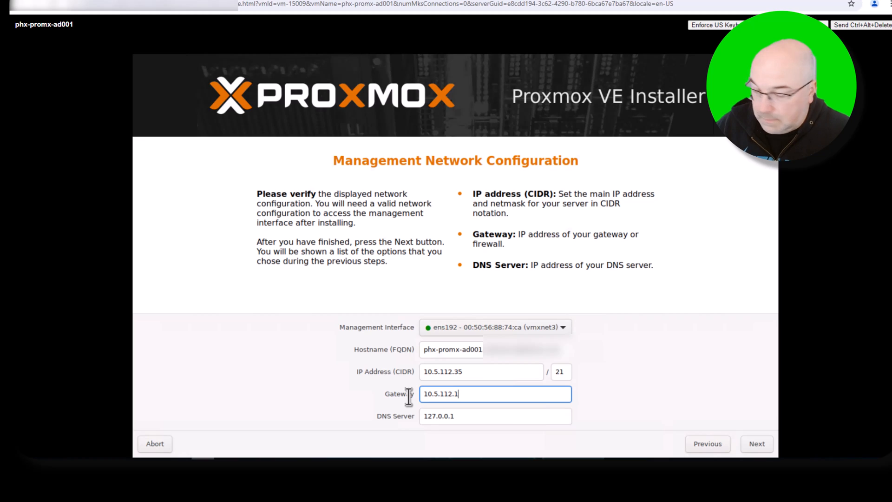
pyautogui.click(495, 416)
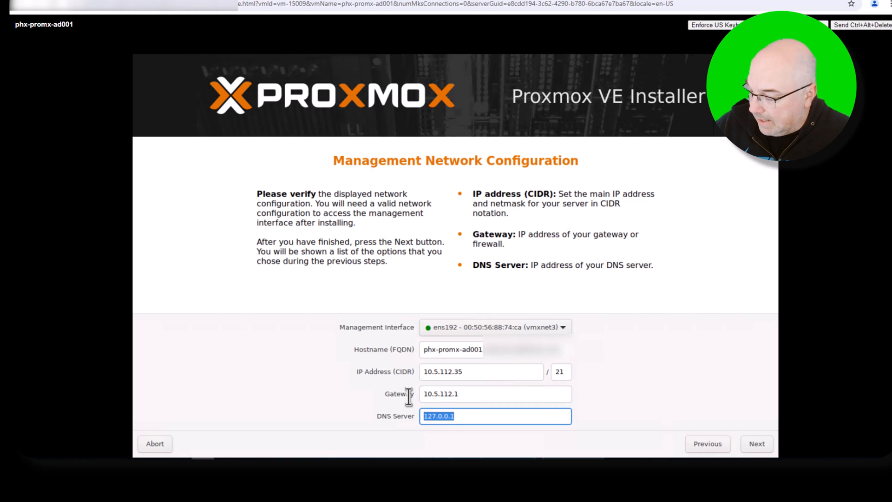
pyautogui.write('10.10.10.53')
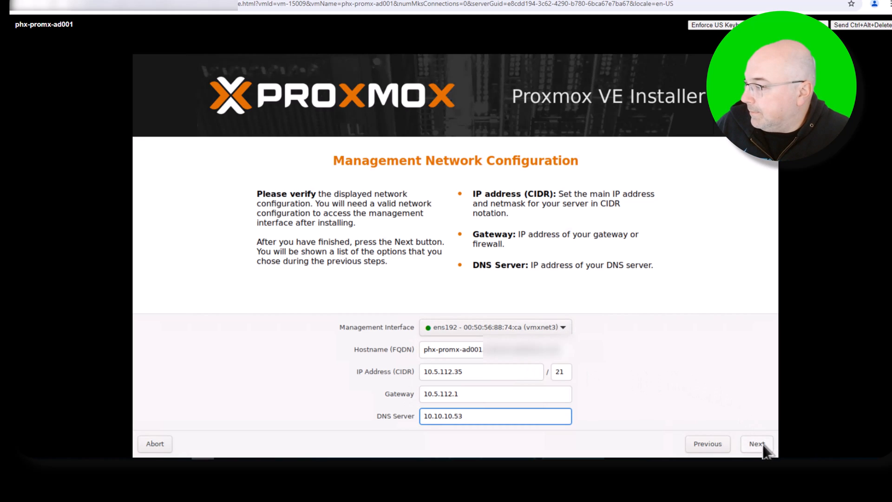
# - Review the summary, launch the Proxmox VE install, then return to the Proxmox downloads page
pyautogui.click(757, 444)
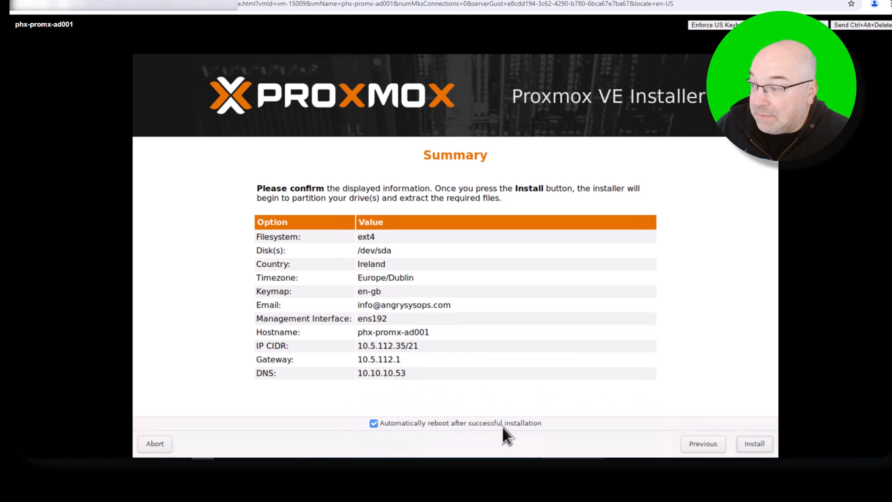
pyautogui.moveTo(742, 413)
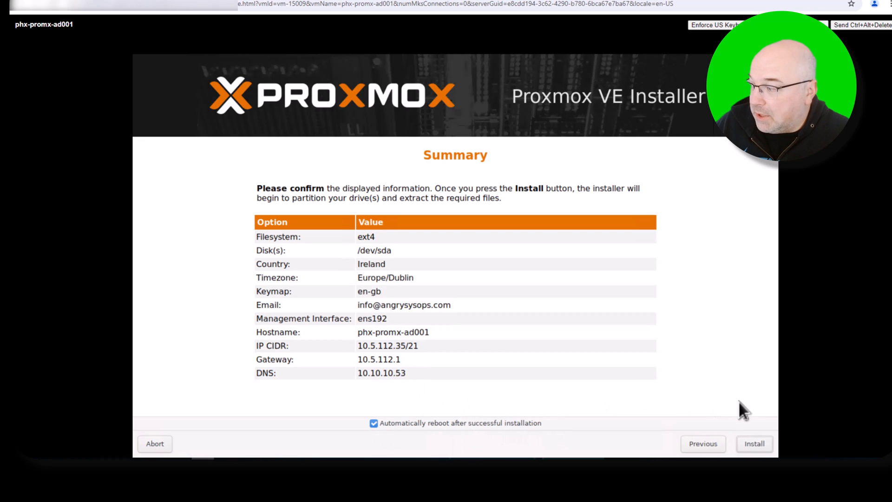
pyautogui.click(753, 444)
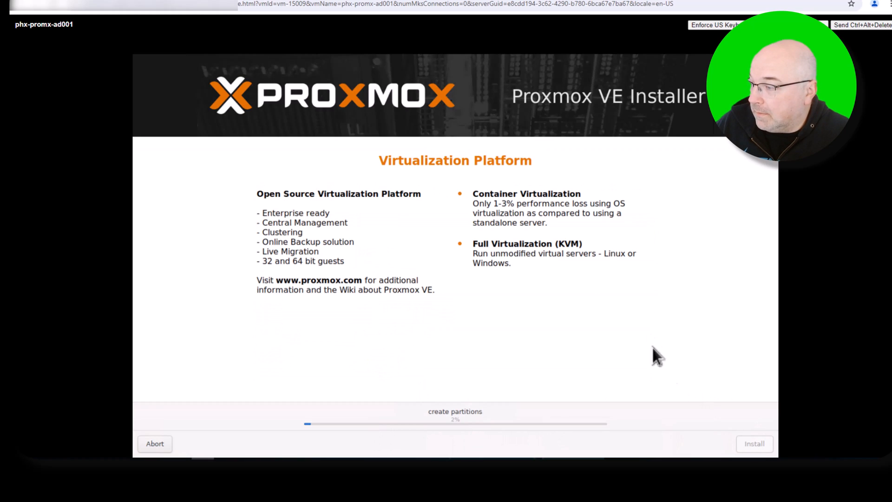
pyautogui.moveTo(569, 244)
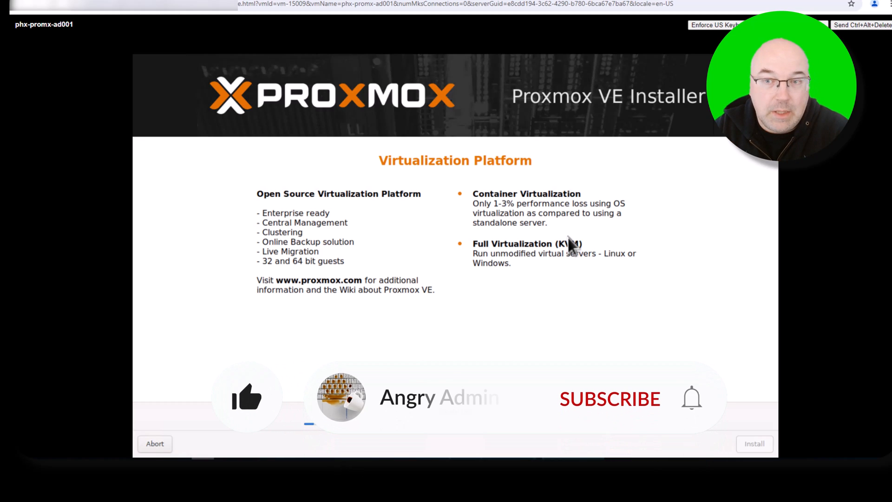
pyautogui.click(692, 398)
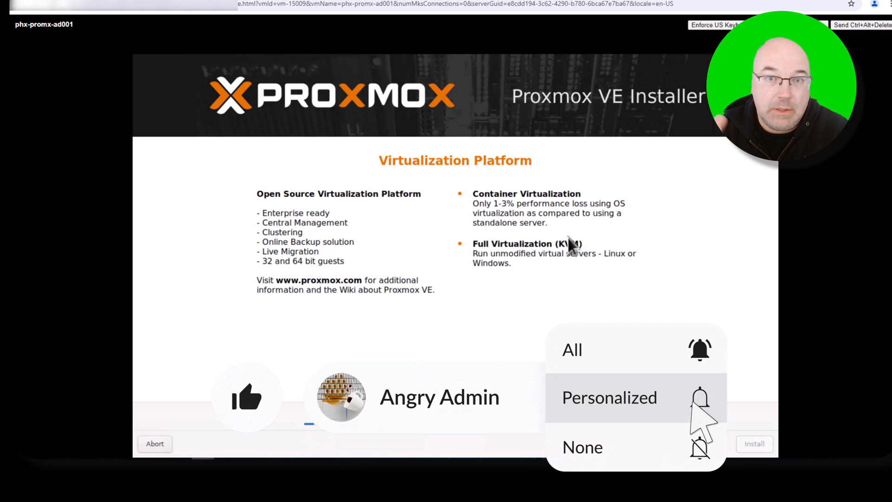
pyautogui.click(609, 397)
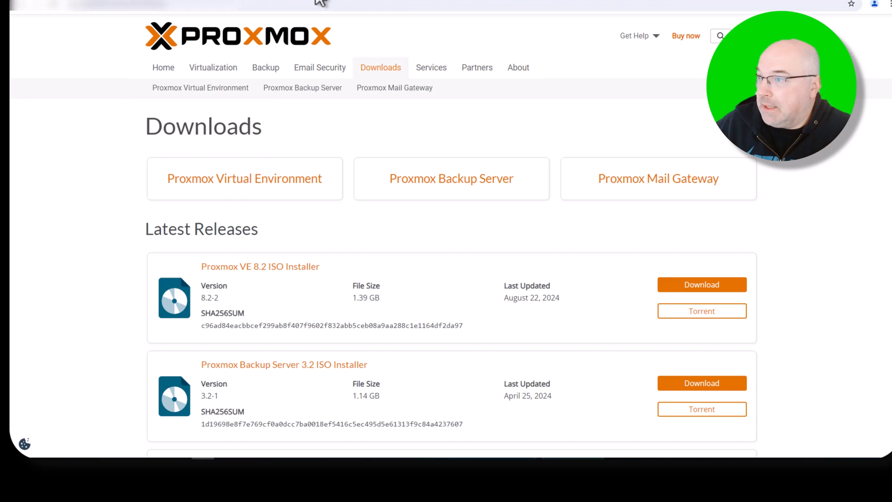
pyautogui.click(119, 5)
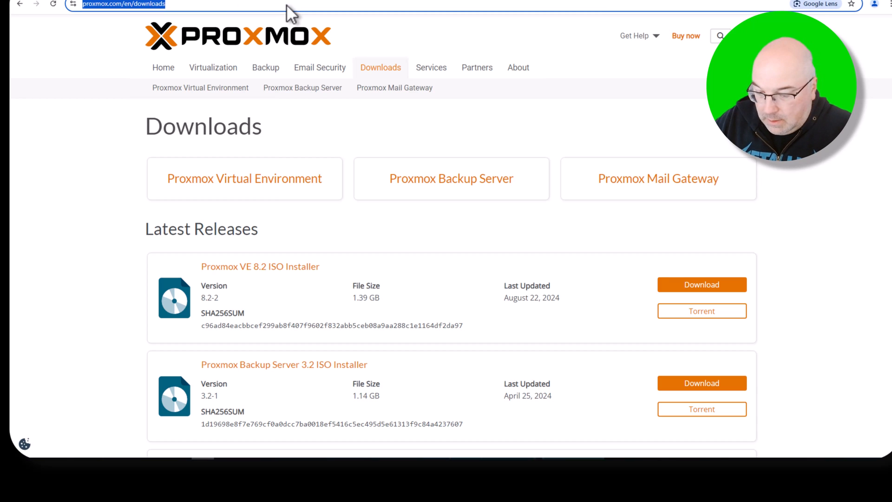
pyautogui.click(123, 4)
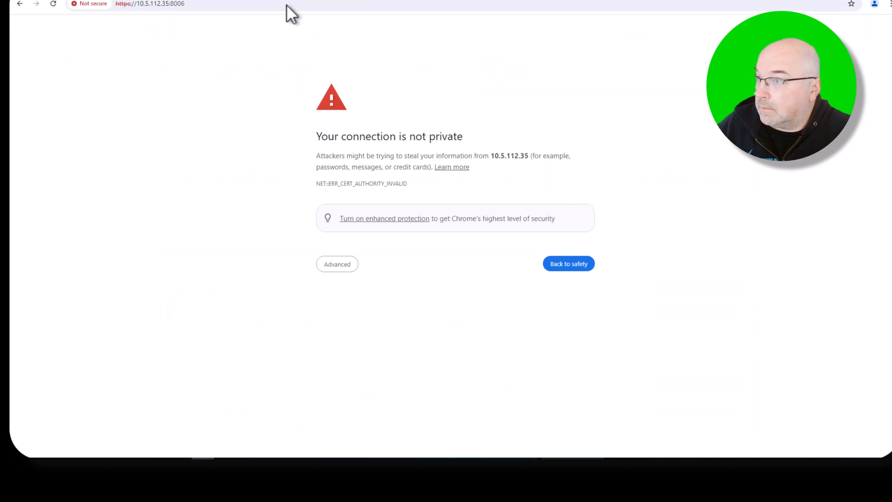
pyautogui.click(337, 264)
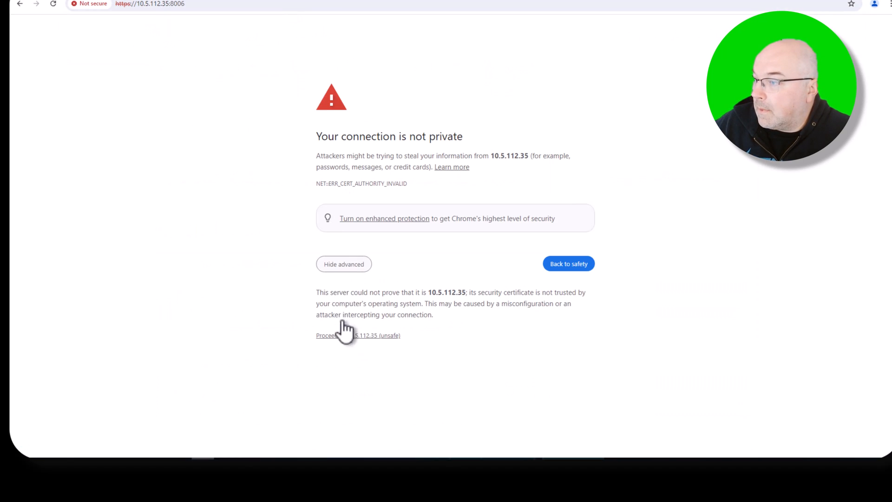
pyautogui.click(326, 335)
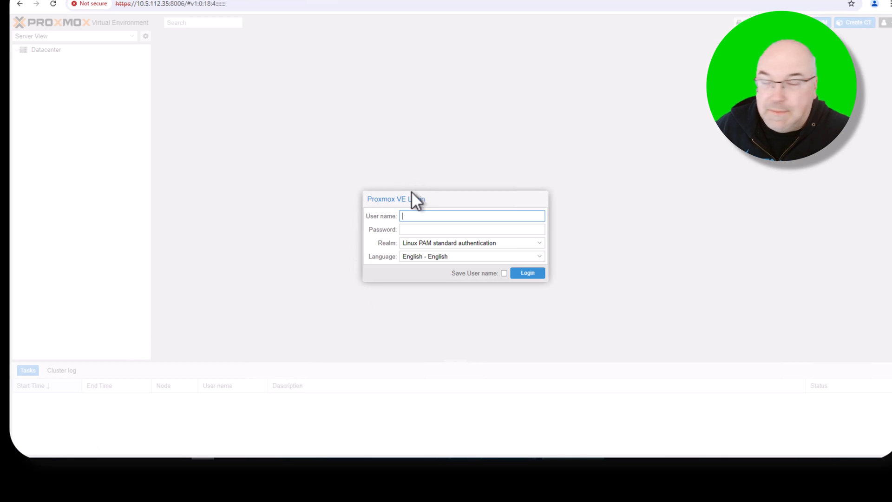
# - Log in as root with the Linux PAM realm to reach the Datacenter view
pyautogui.write('r')
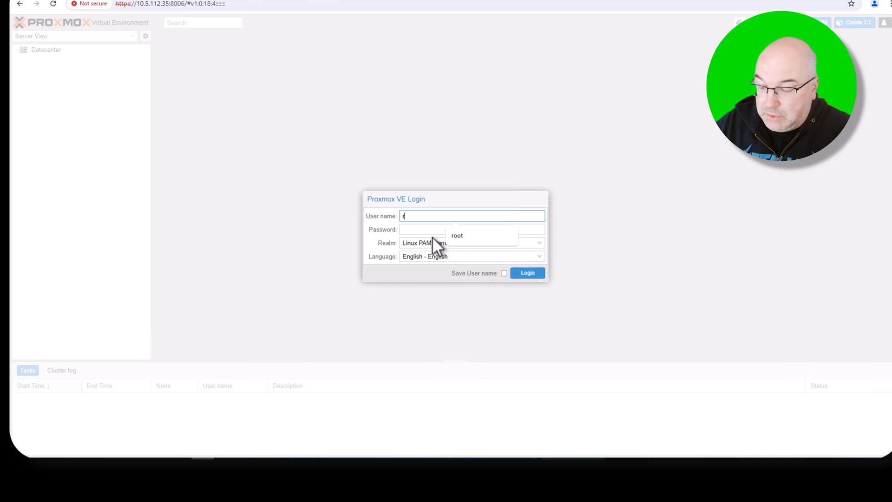
pyautogui.click(457, 236)
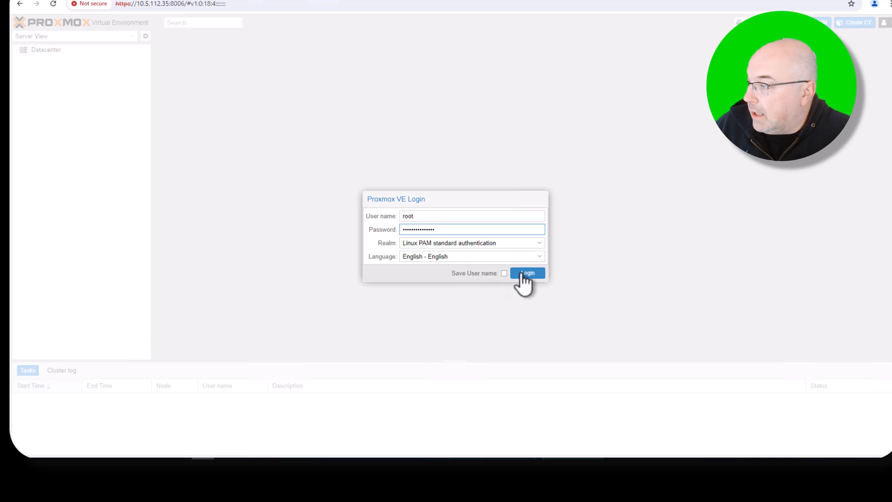
pyautogui.click(527, 273)
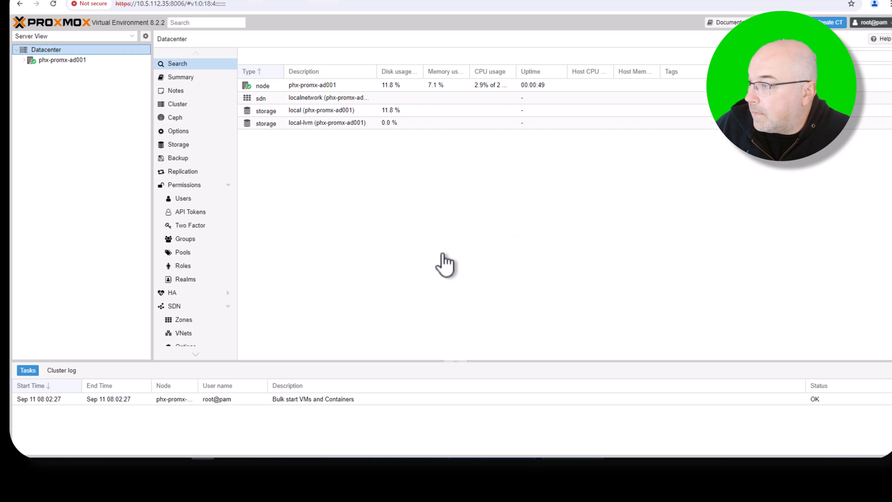
pyautogui.moveTo(444, 256)
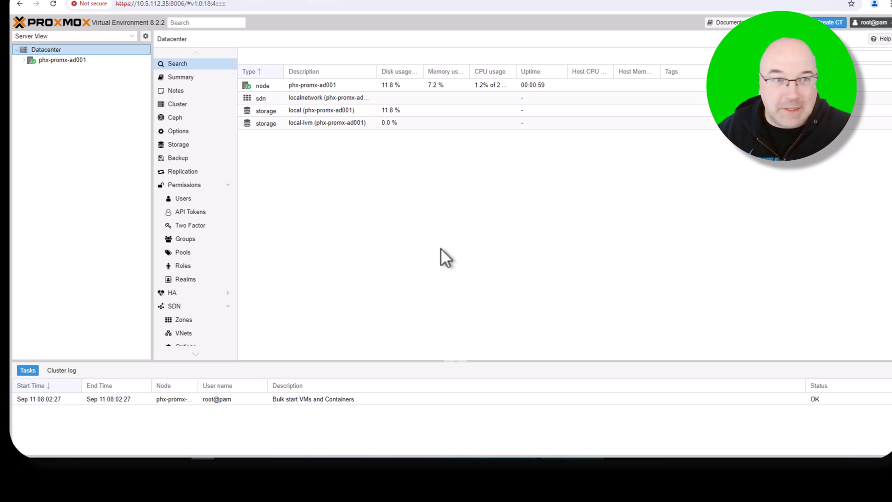
pyautogui.moveTo(330, 205)
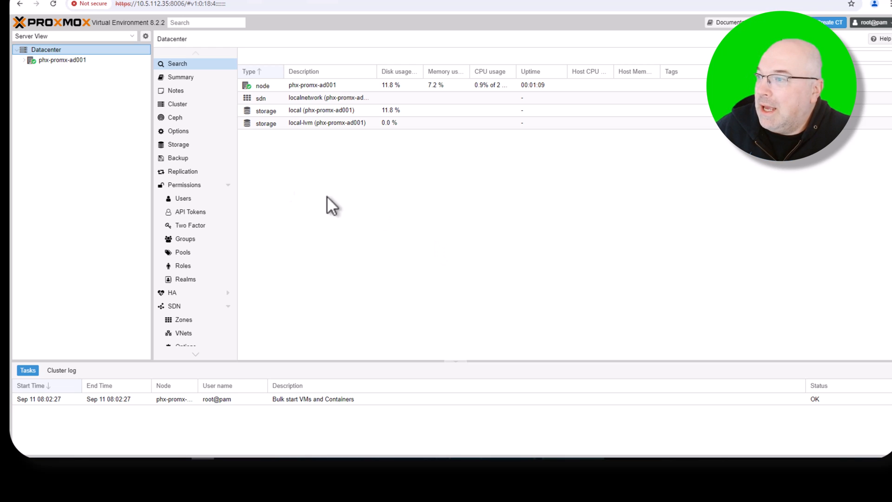
pyautogui.moveTo(106, 102)
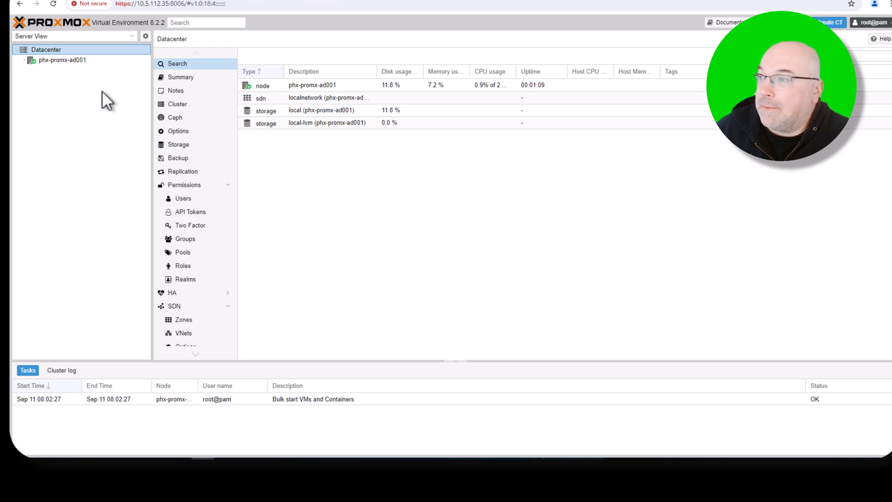